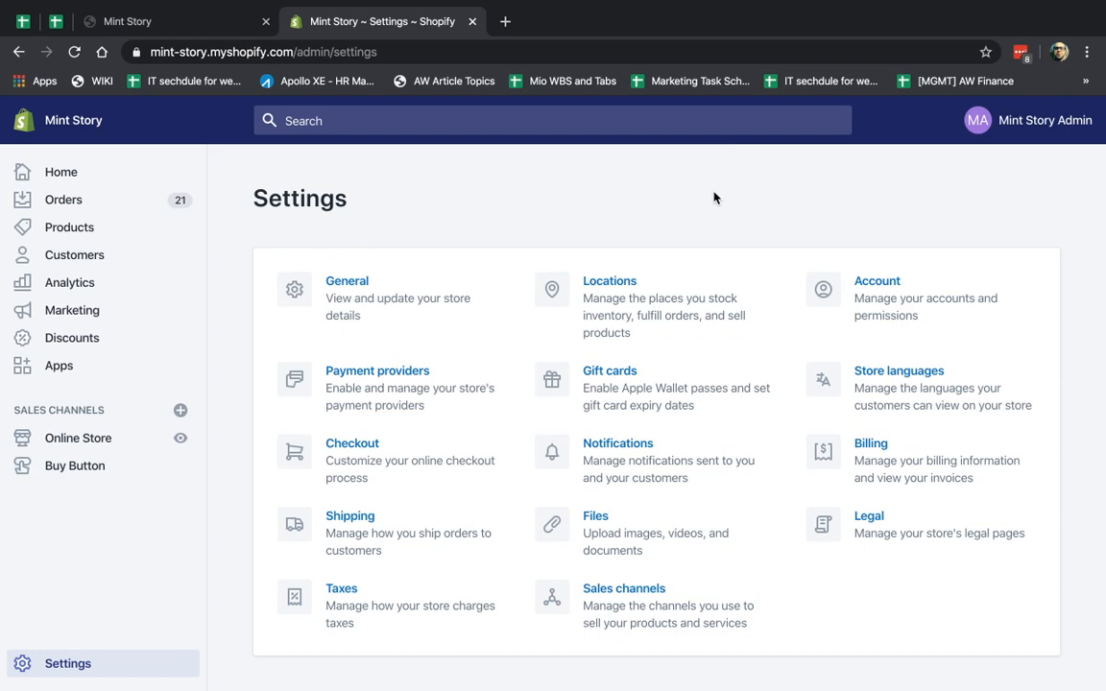
View the Mint Story storefront and browse the featured collection's USD prices
click(175, 22)
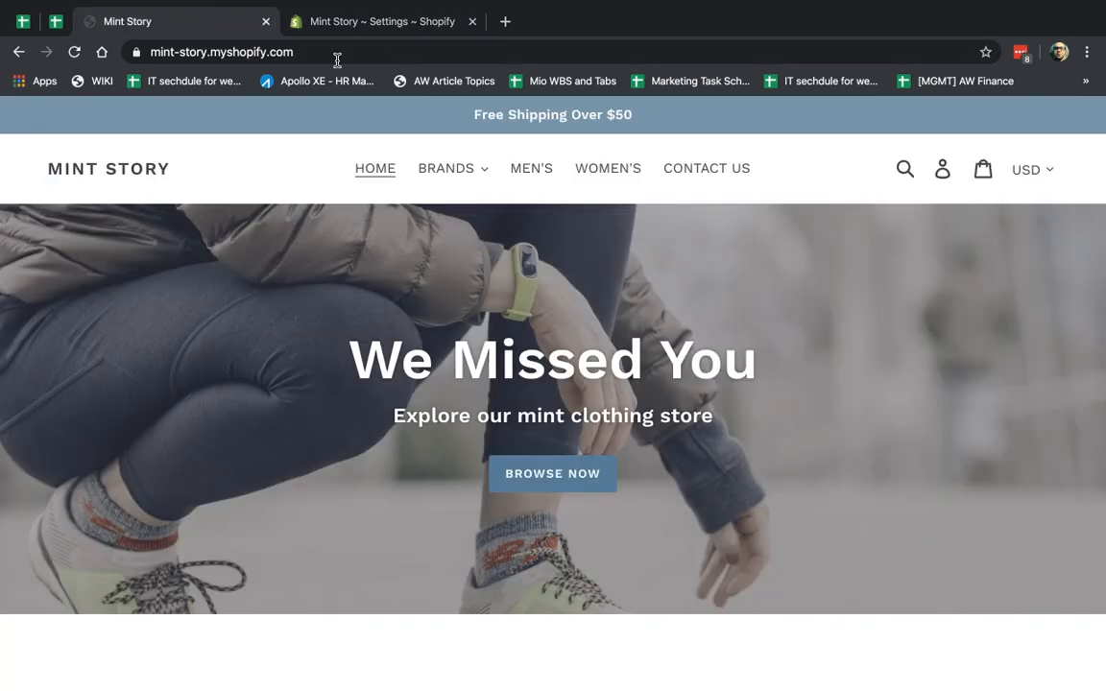
mouse_move(801, 169)
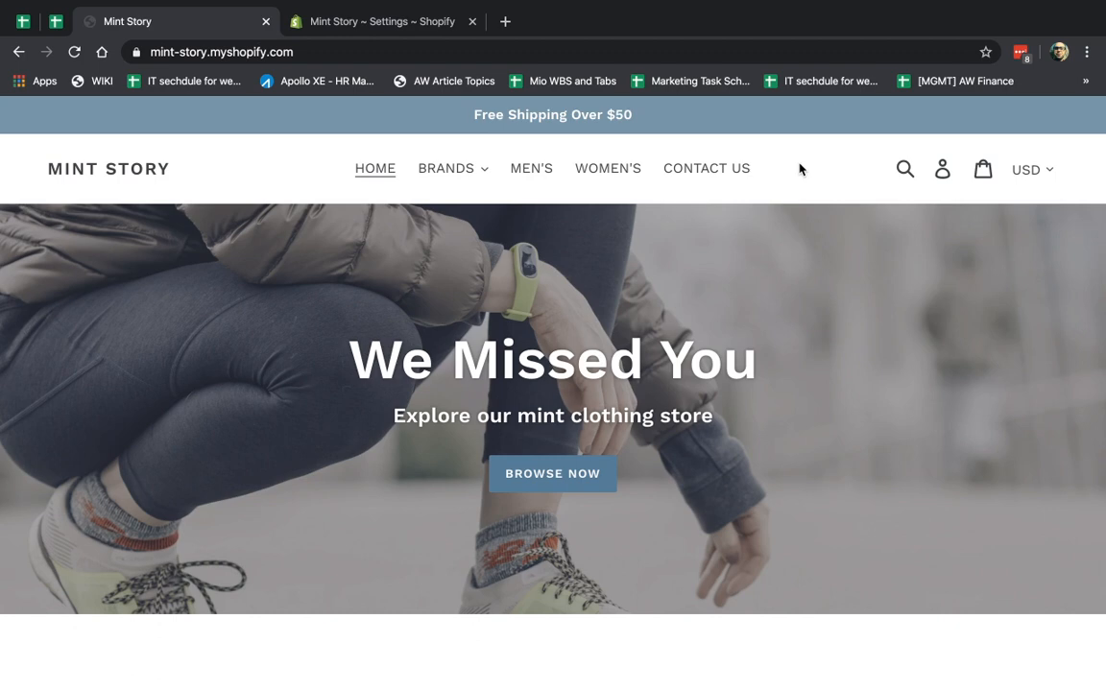
scroll(down, 3)
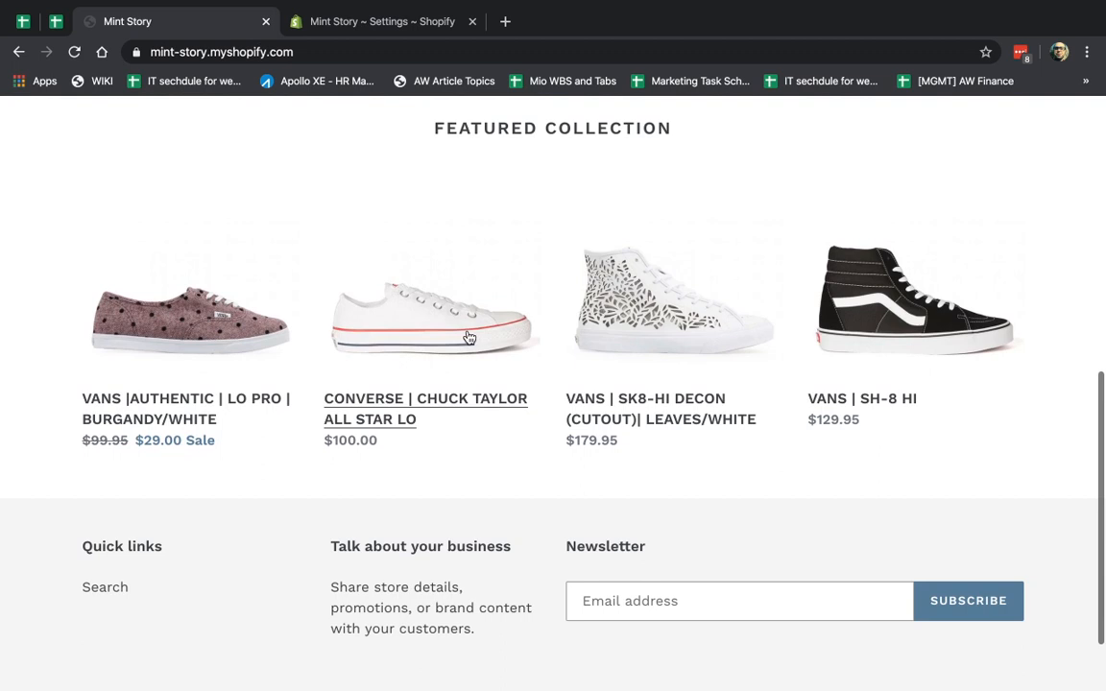
mouse_move(513, 451)
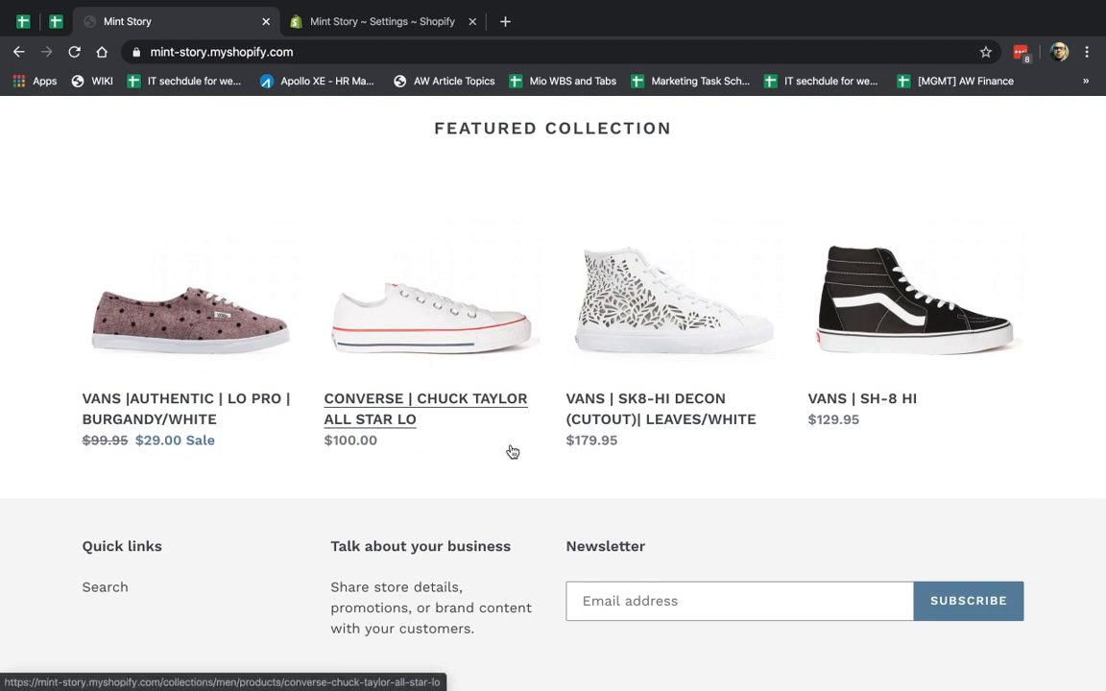
mouse_move(663, 358)
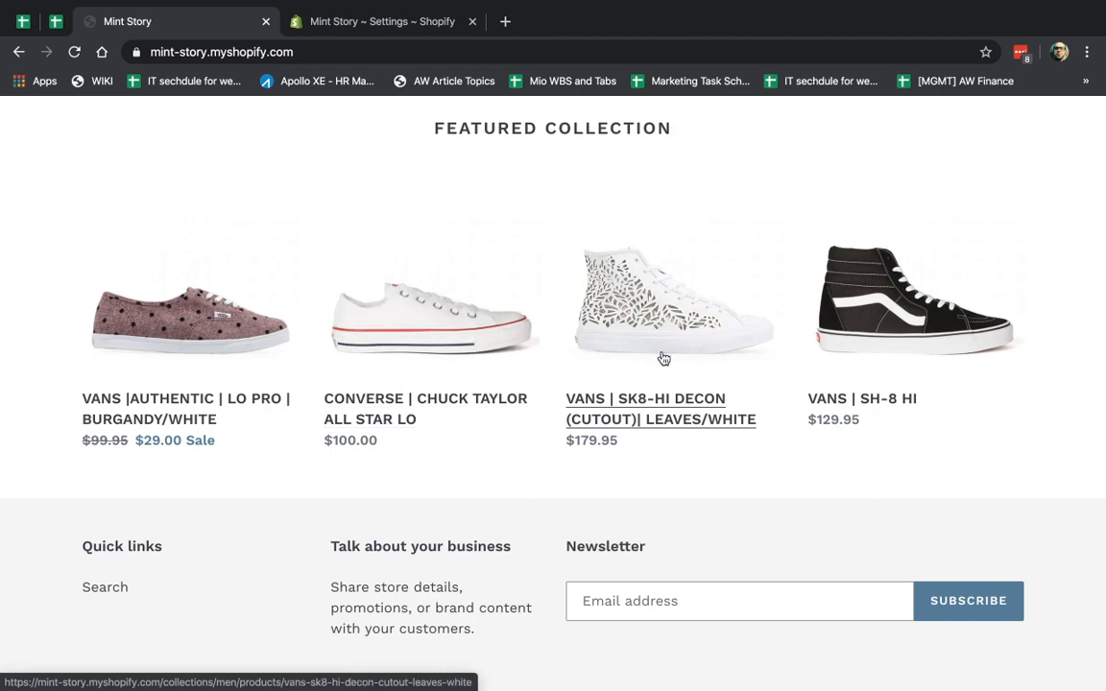
mouse_move(792, 358)
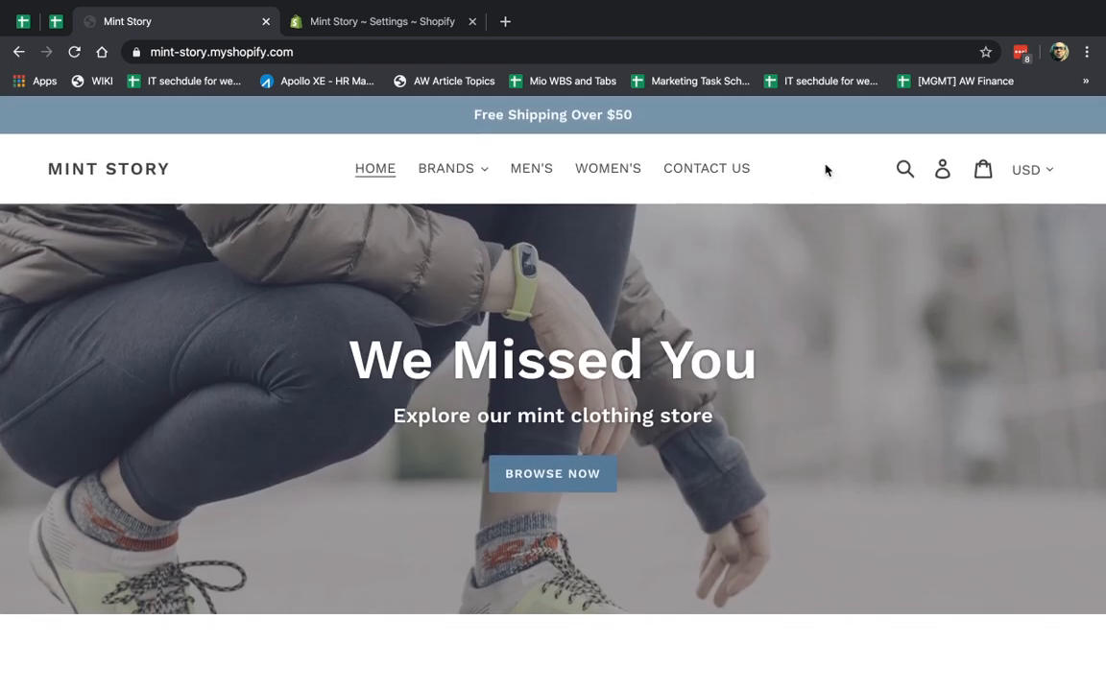
click(1032, 169)
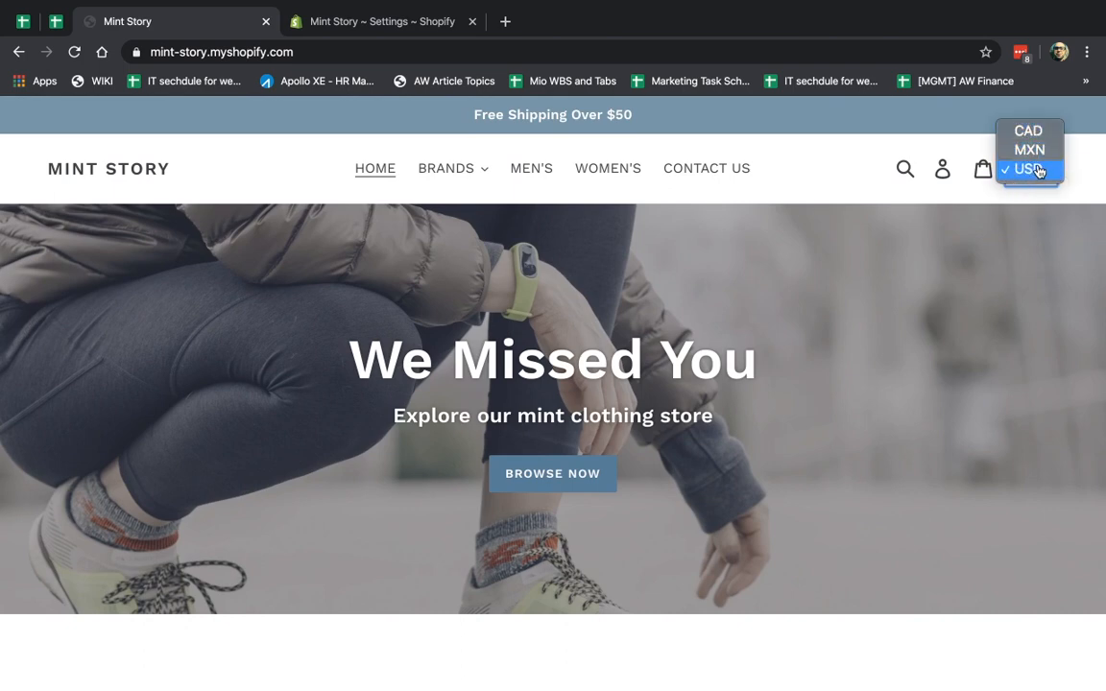
click(1027, 169)
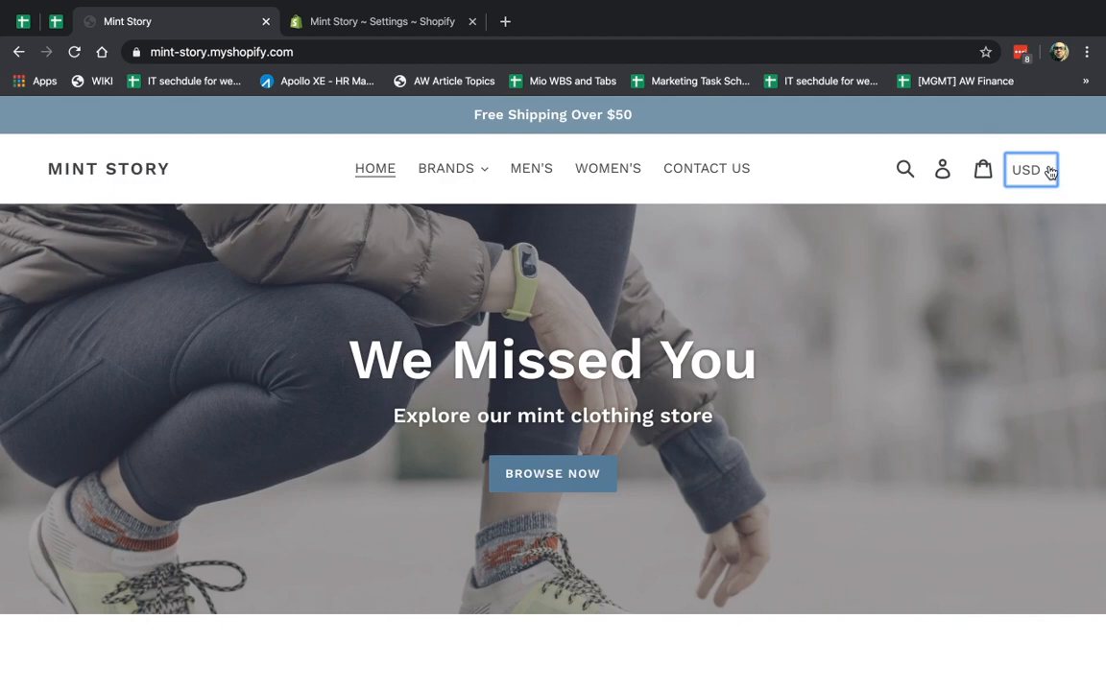
scroll(down, 3)
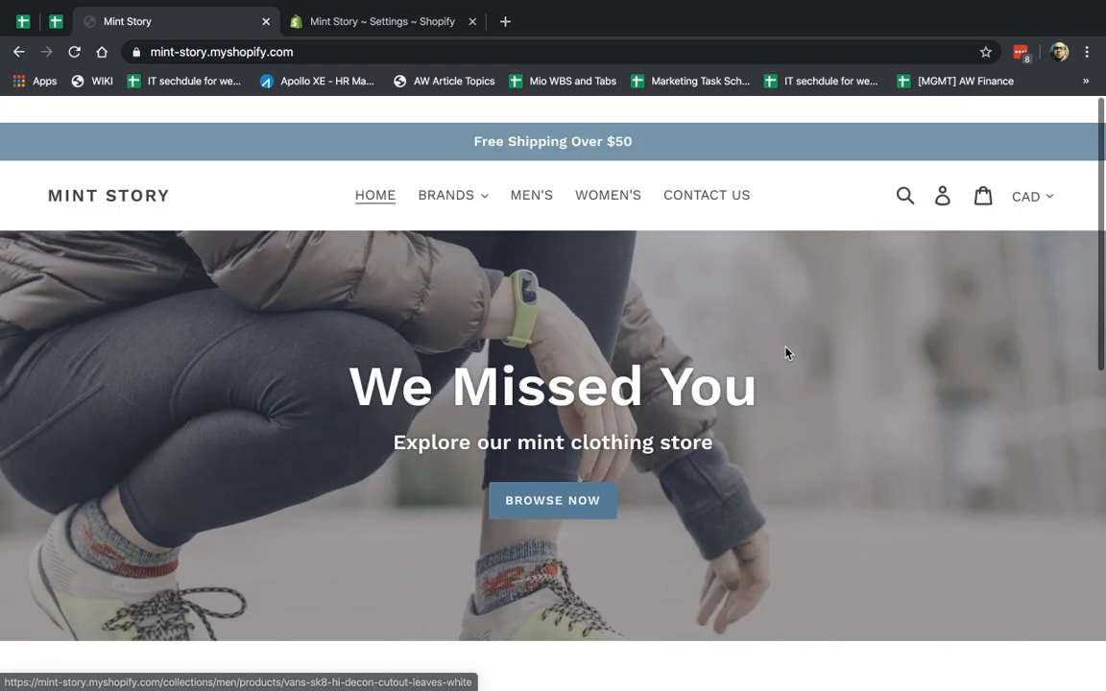
click(1030, 196)
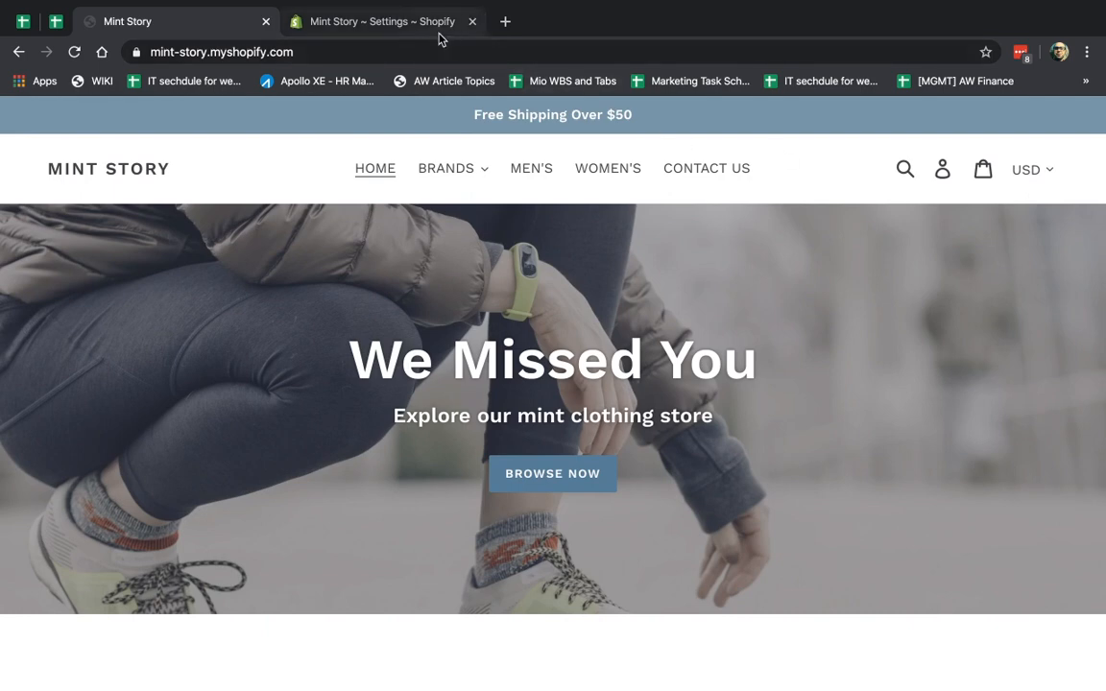
Go to the admin Payment providers settings and scroll to the Bogus Gateway section
click(381, 21)
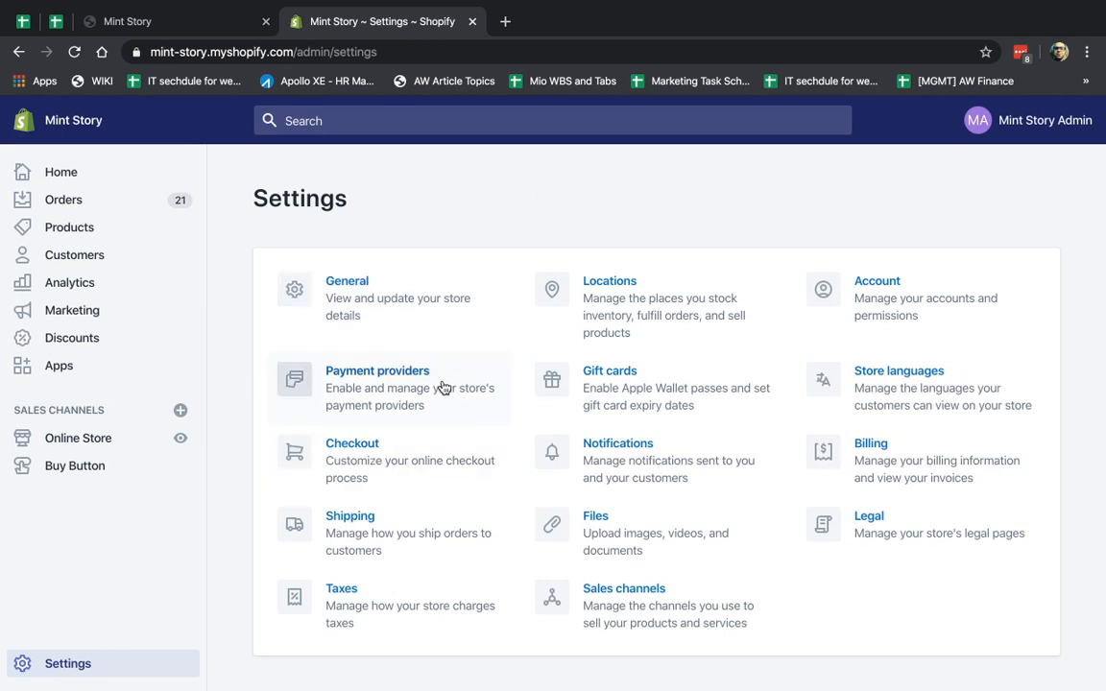
click(377, 370)
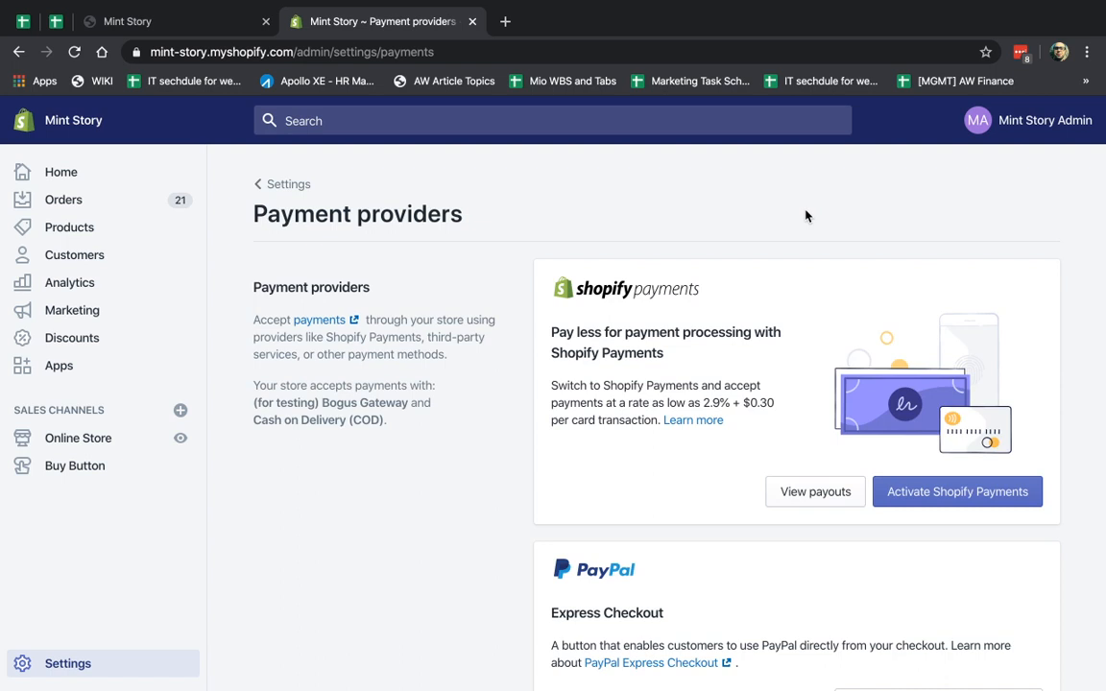
mouse_move(855, 314)
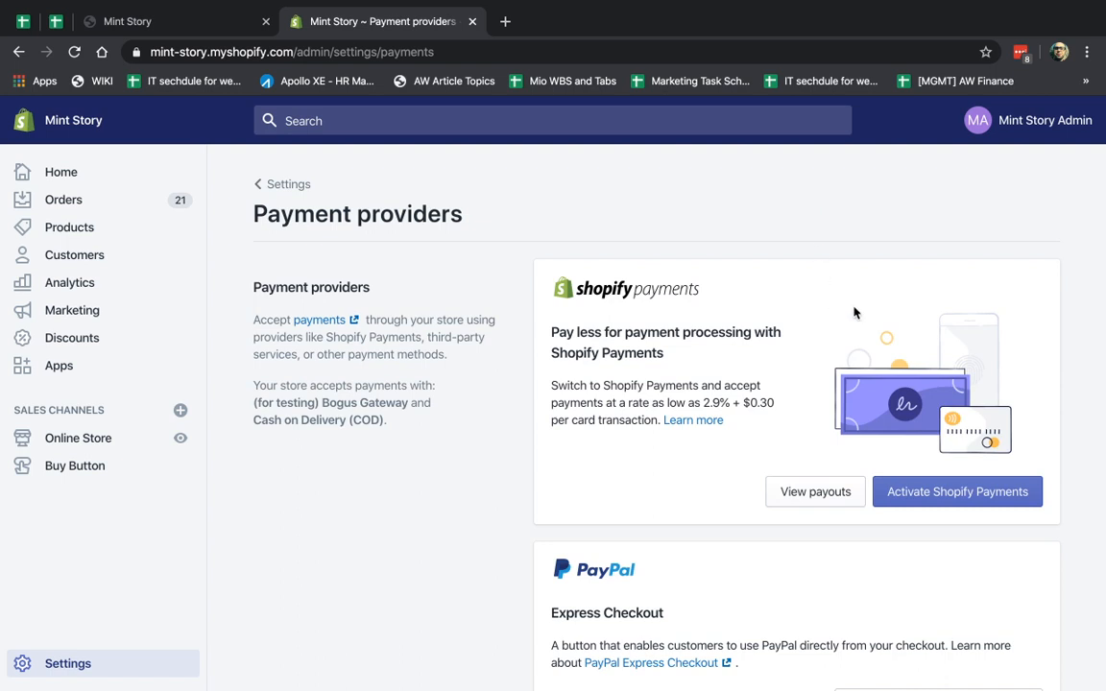
mouse_move(886, 298)
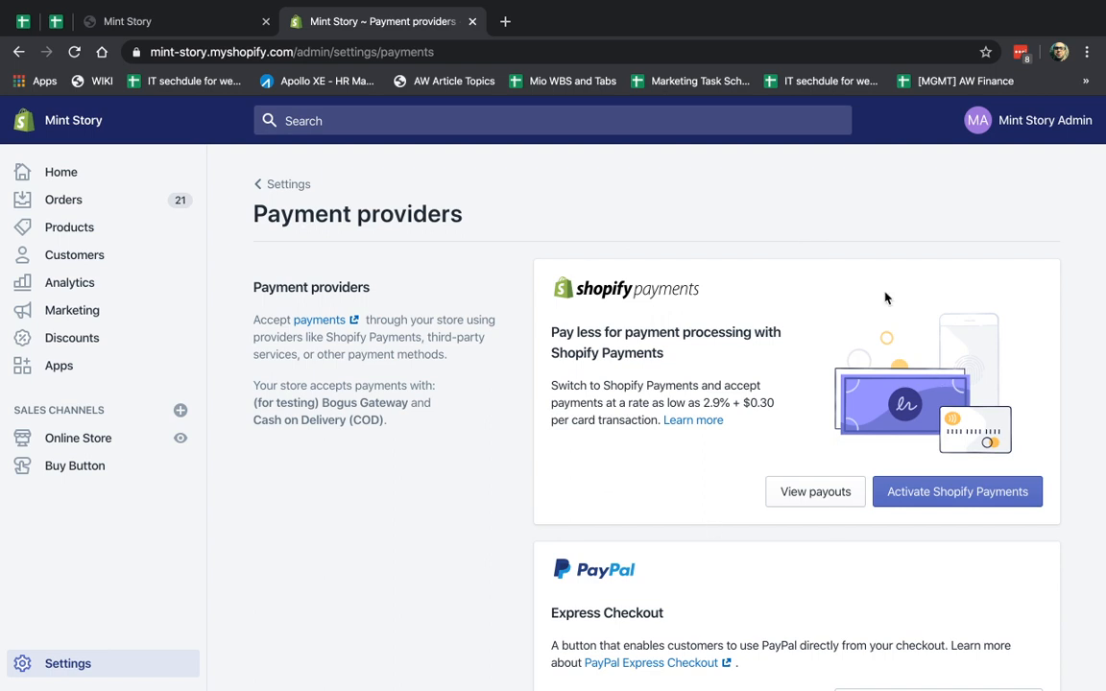
mouse_move(668, 312)
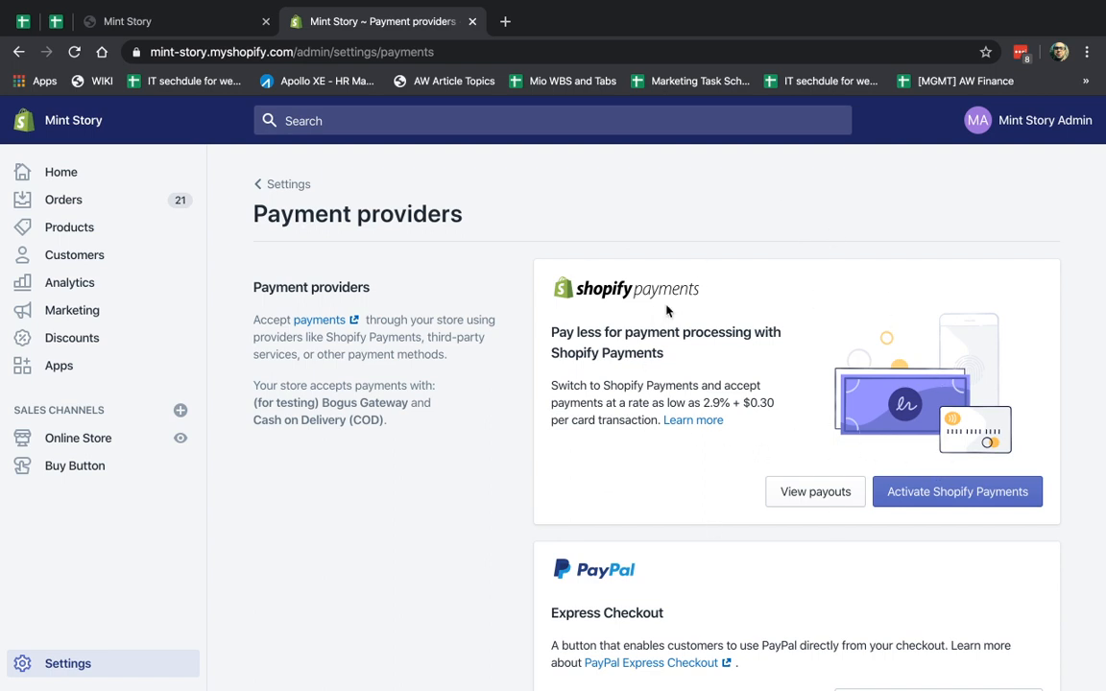
mouse_move(813, 411)
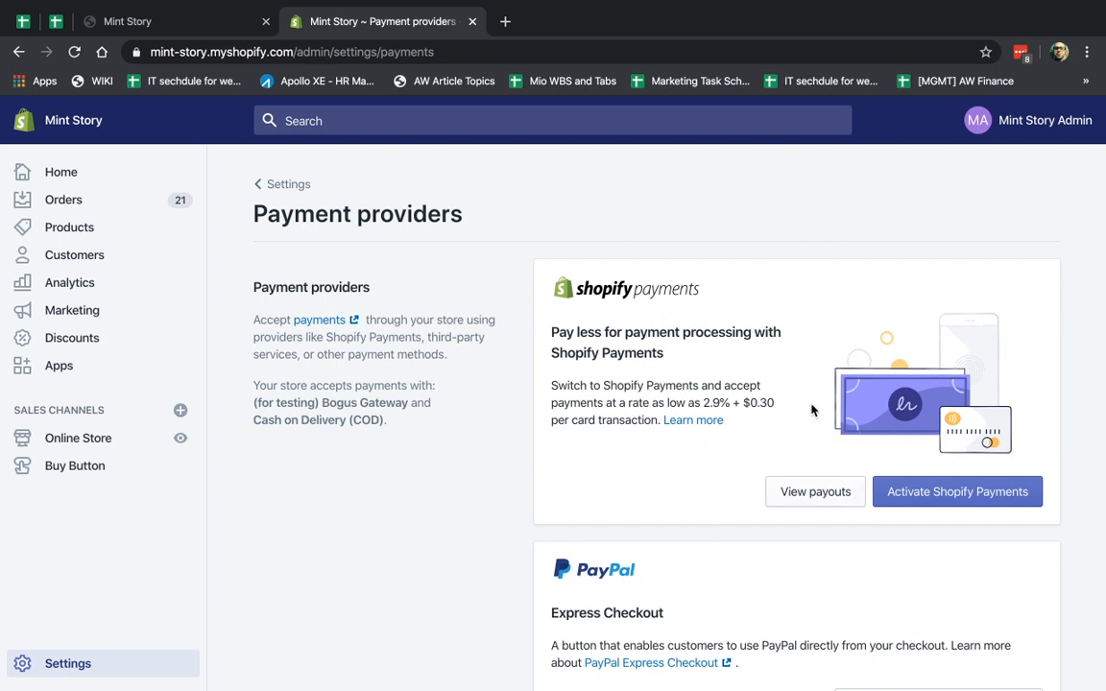
mouse_move(1035, 291)
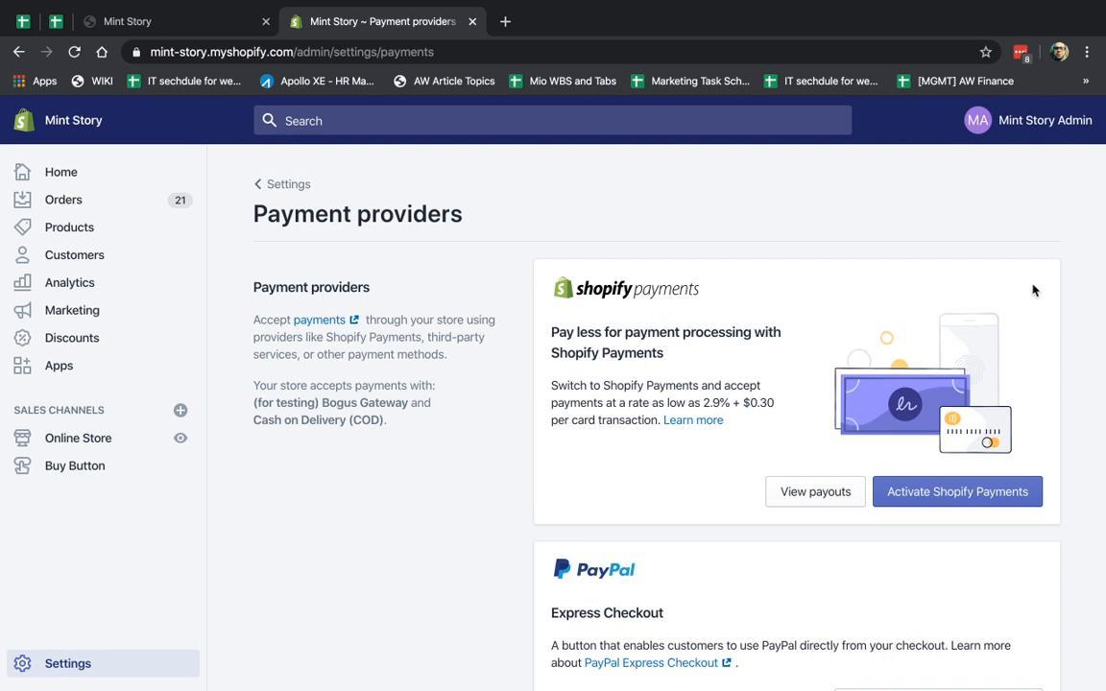
mouse_move(1020, 287)
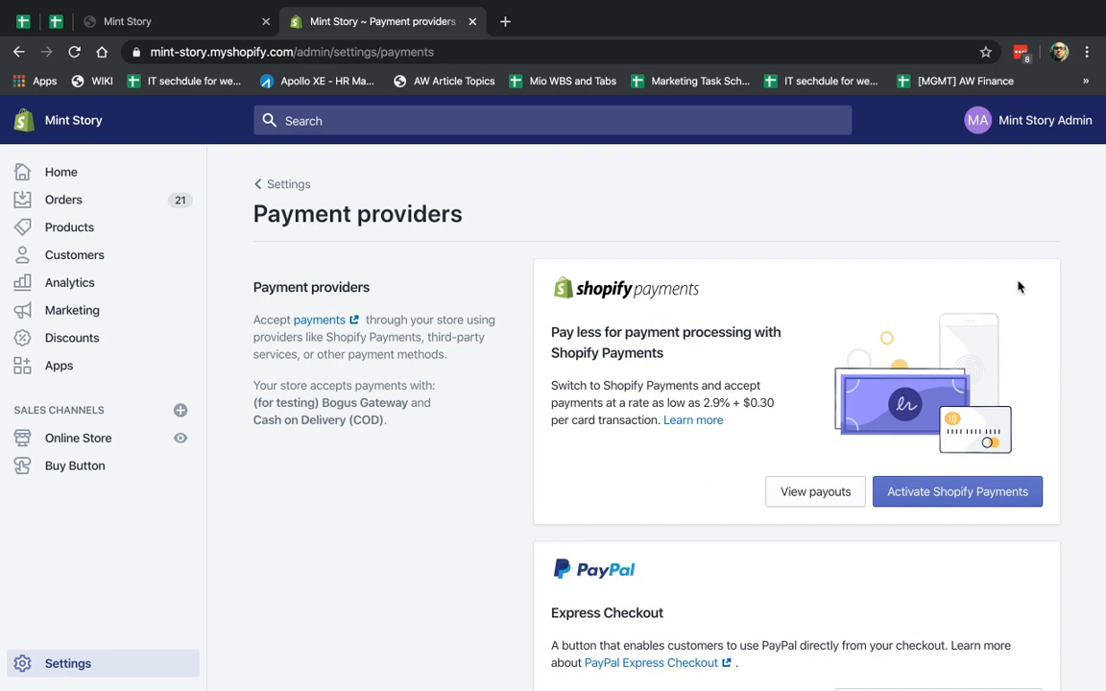
mouse_move(900, 305)
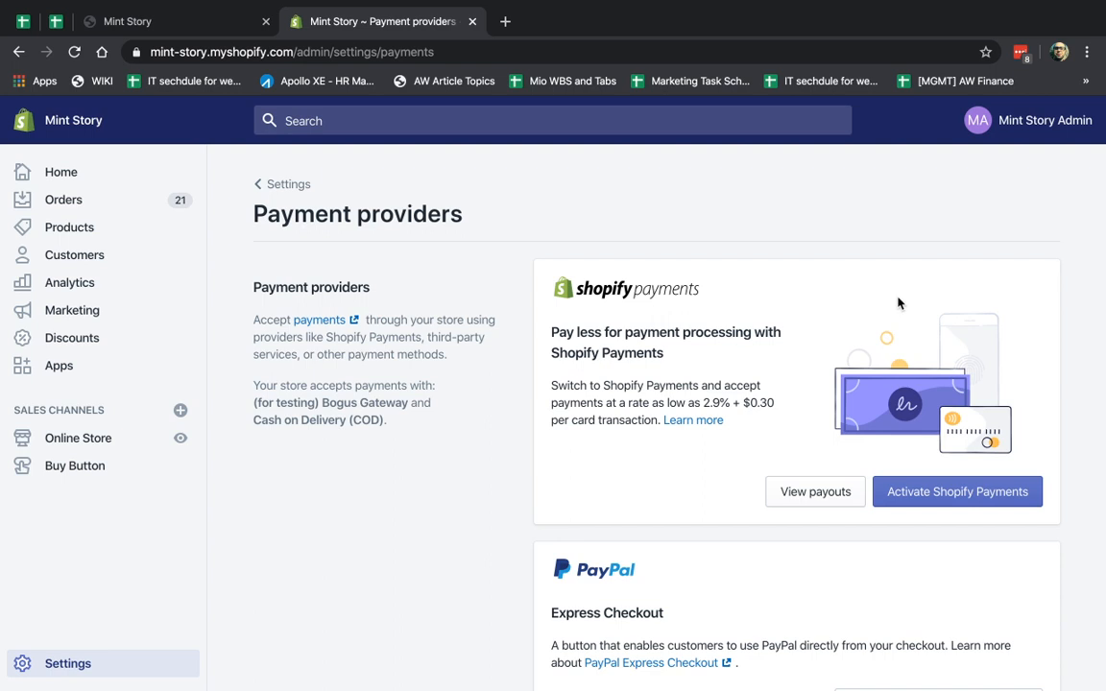
mouse_move(789, 346)
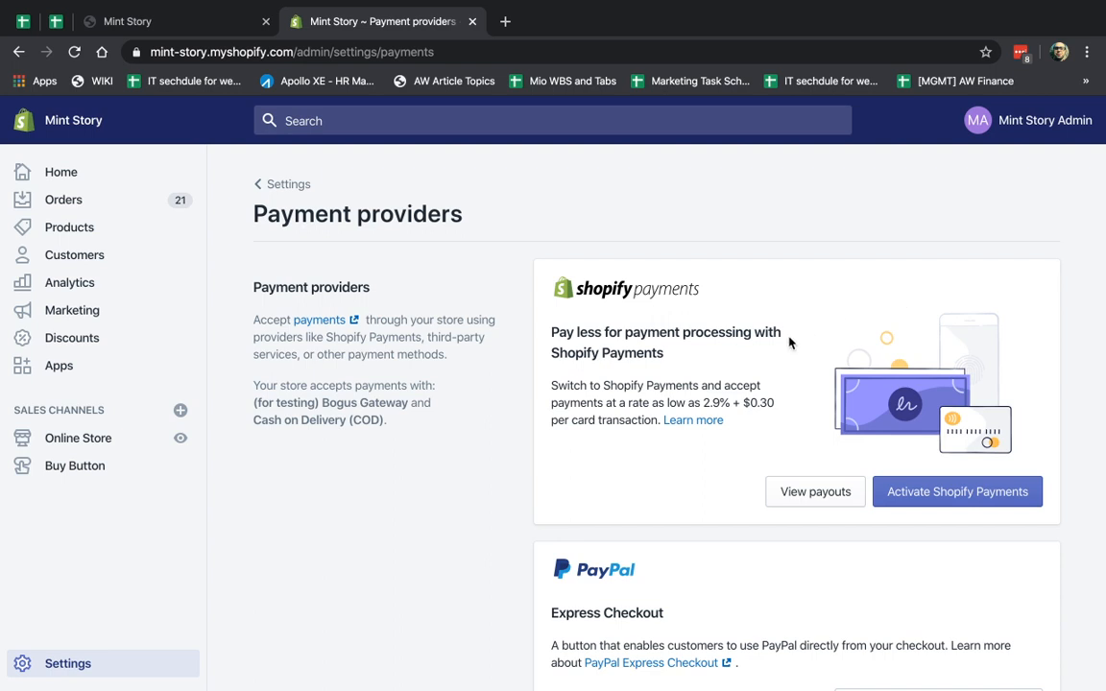
mouse_move(625, 295)
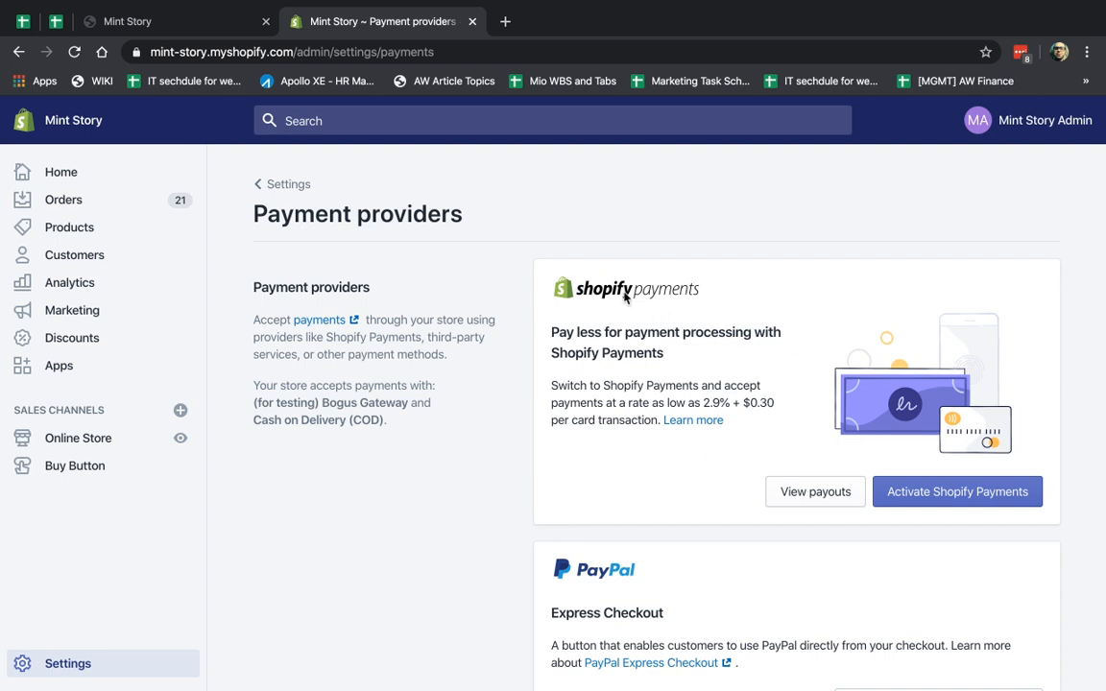
mouse_move(765, 298)
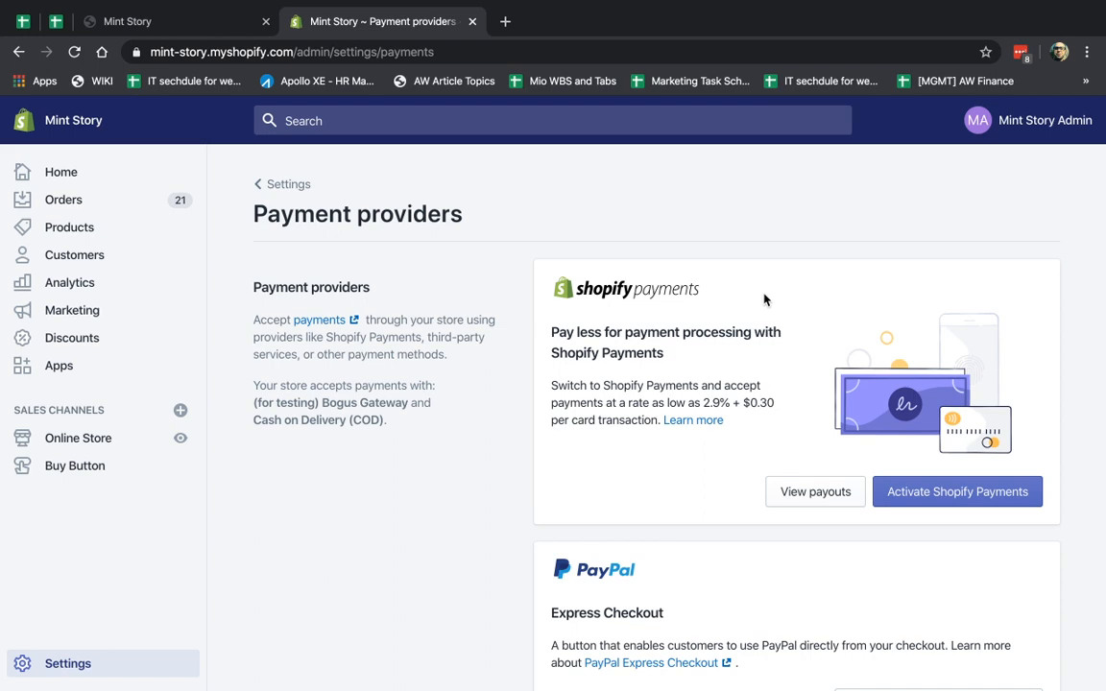
mouse_move(709, 496)
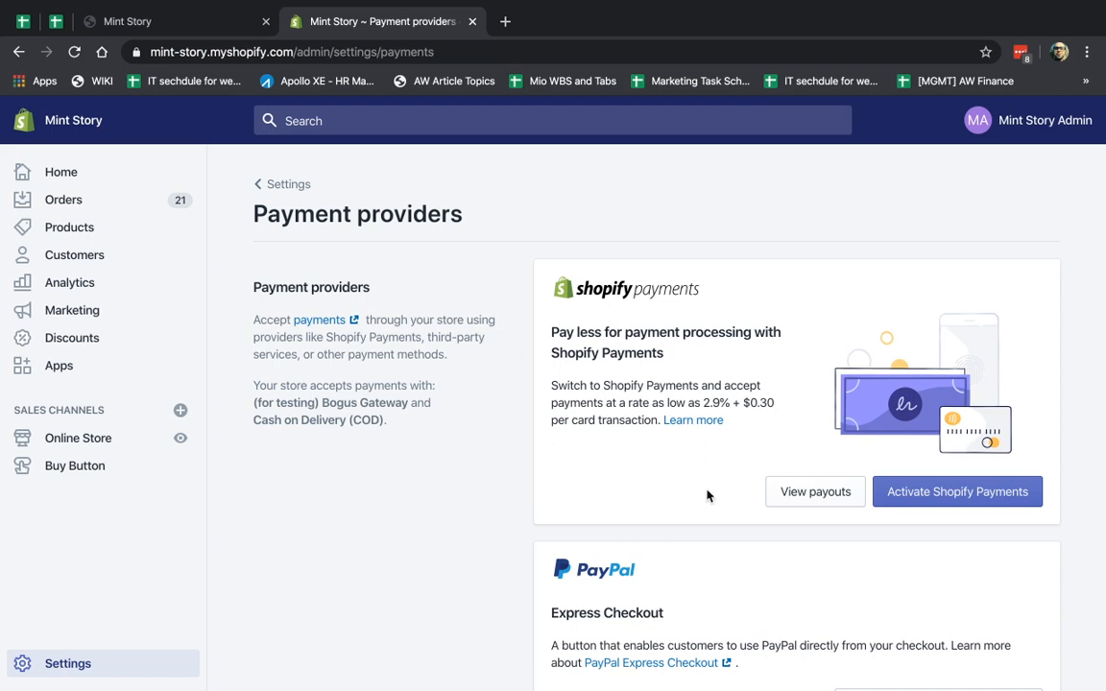
mouse_move(886, 430)
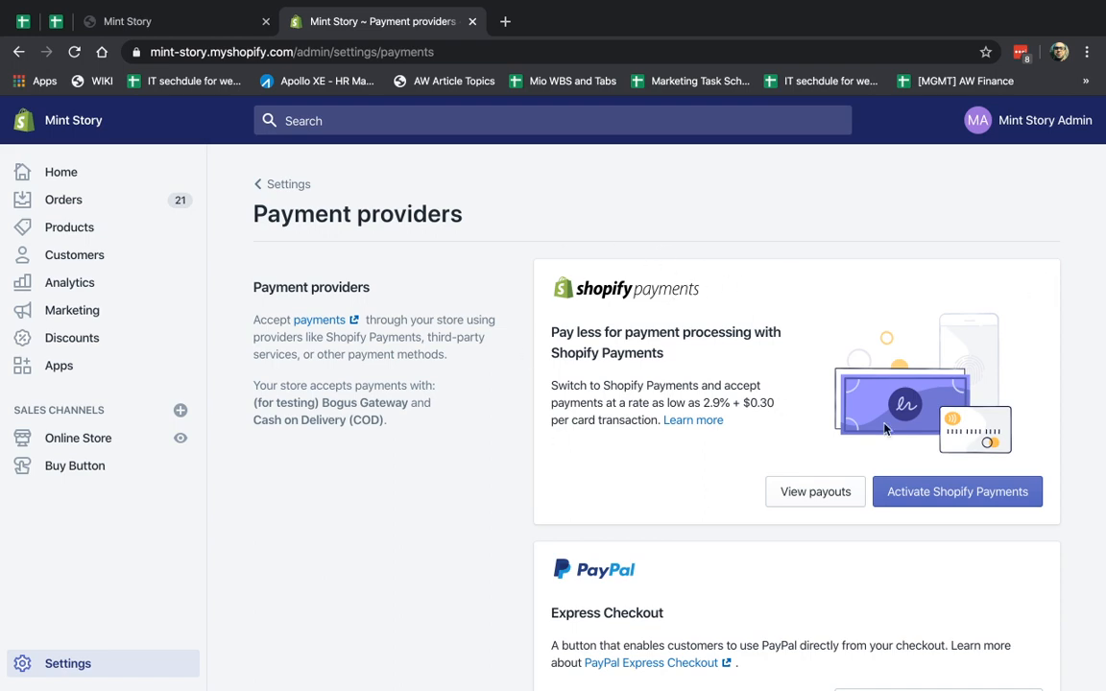
scroll(down, 3)
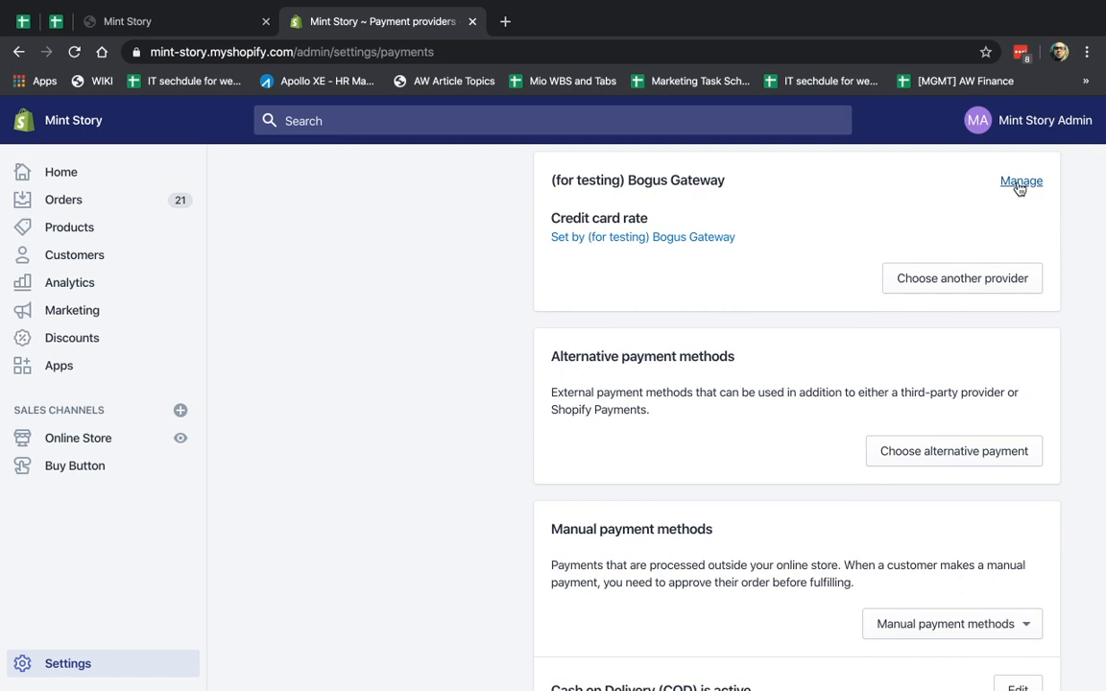
In Bogus Gateway settings, remove the Canadian Dollar and Mexican Peso currencies
click(1020, 180)
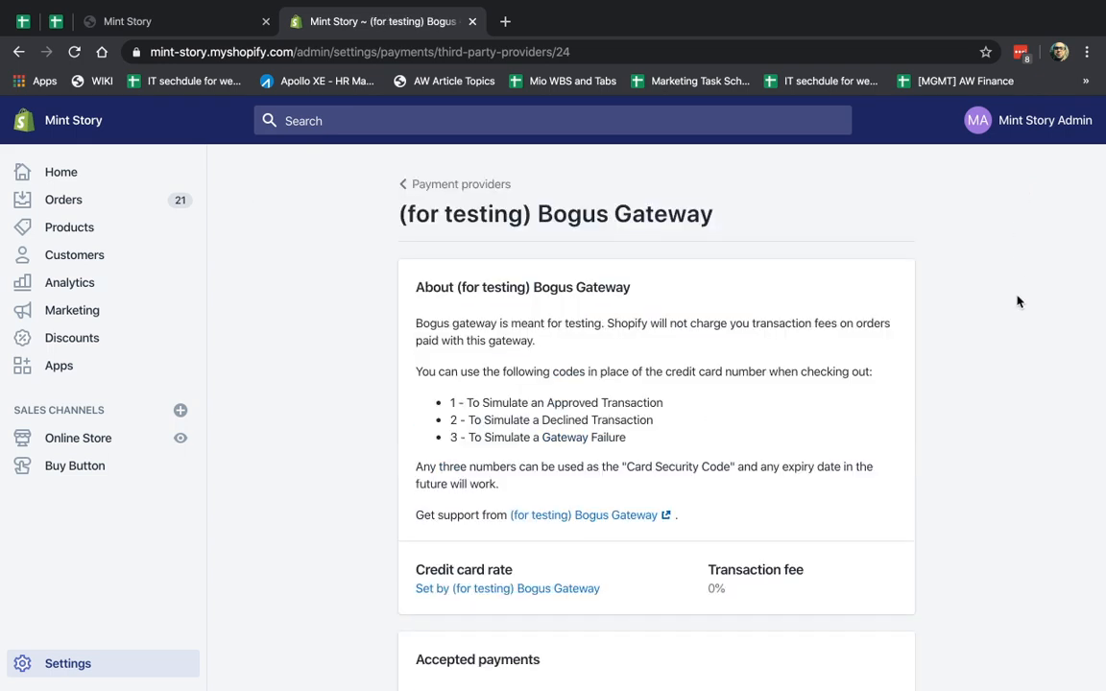
scroll(down, 3)
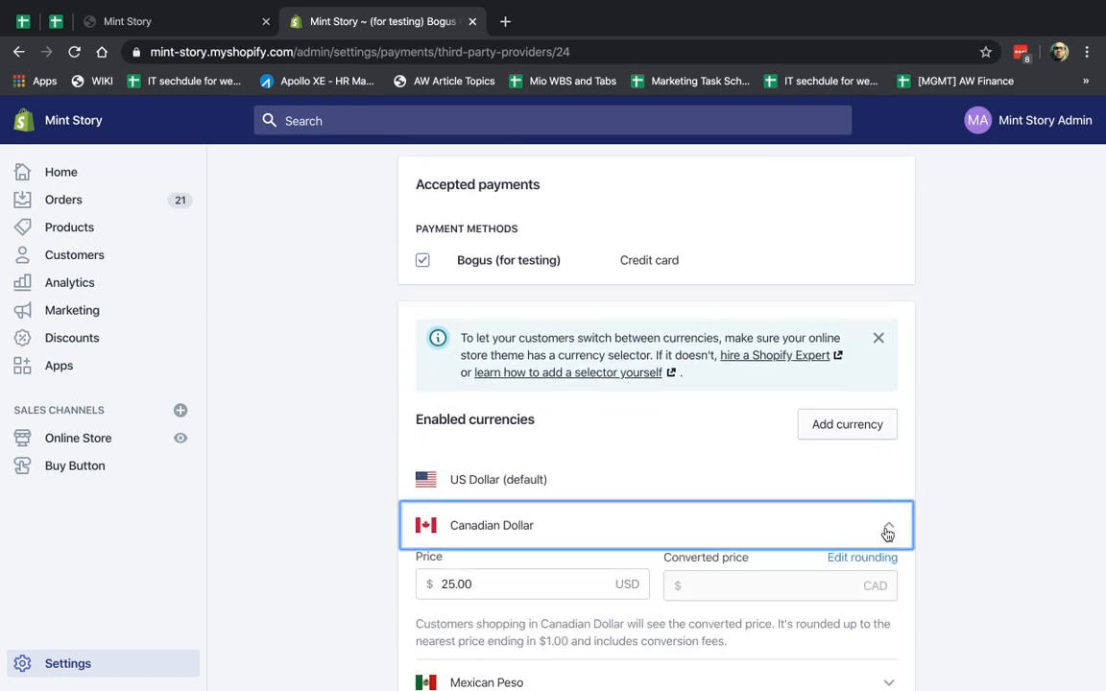
click(629, 505)
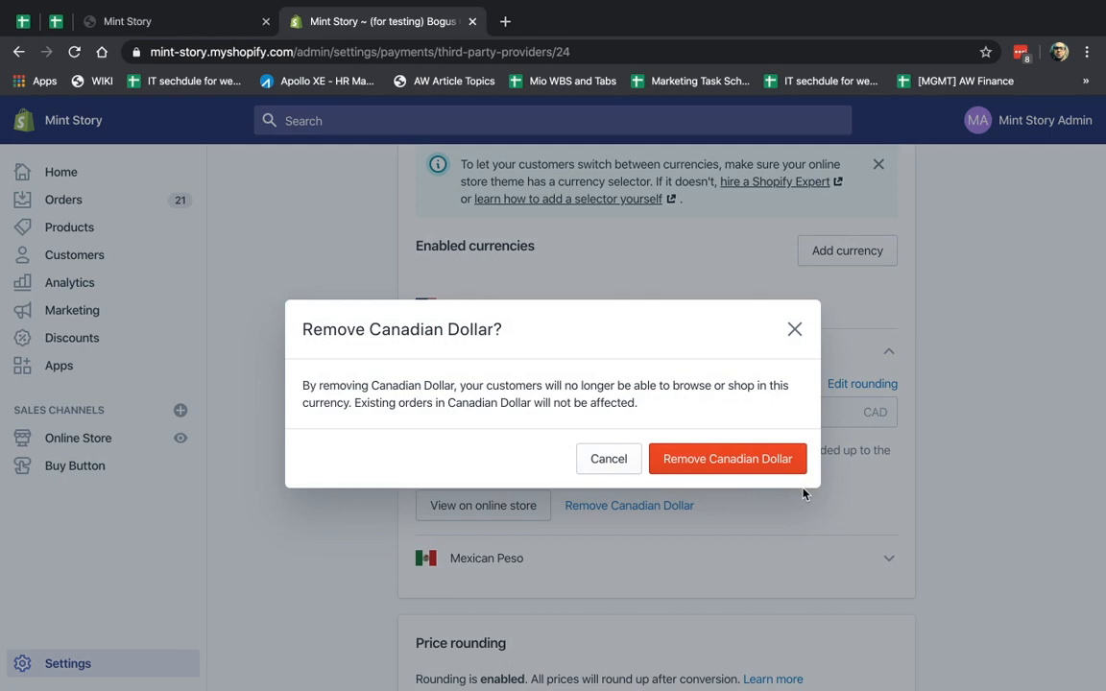
click(728, 457)
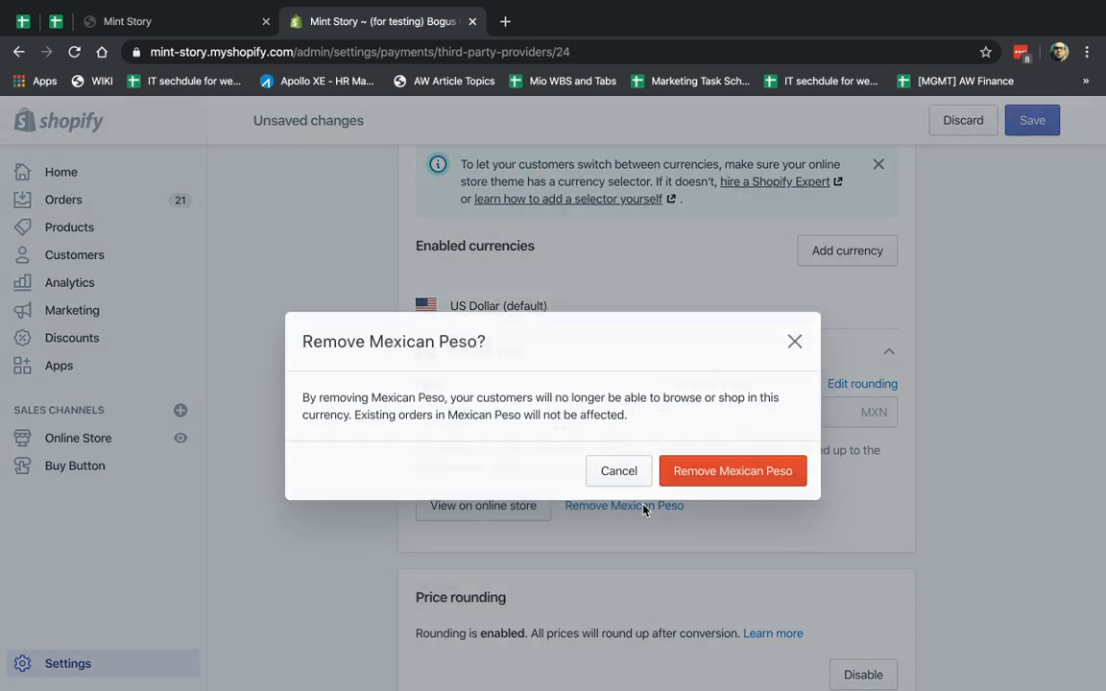
click(733, 471)
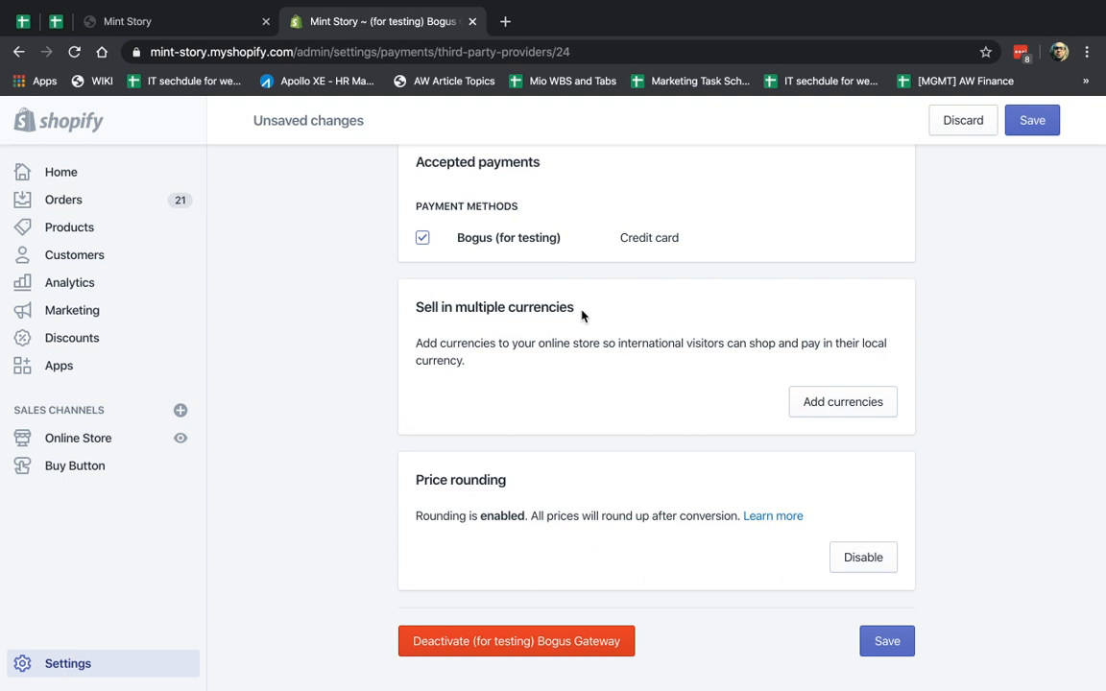
Search for and add Canadian Dollar and Mexican Peso as enabled currencies
click(842, 401)
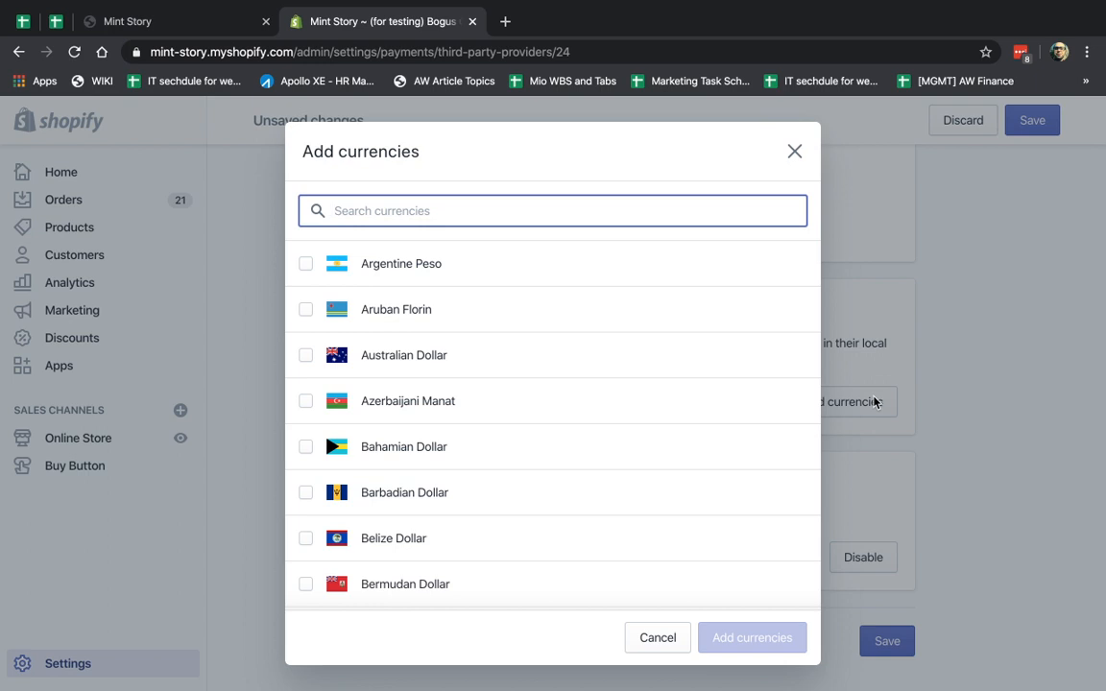
text(canad)
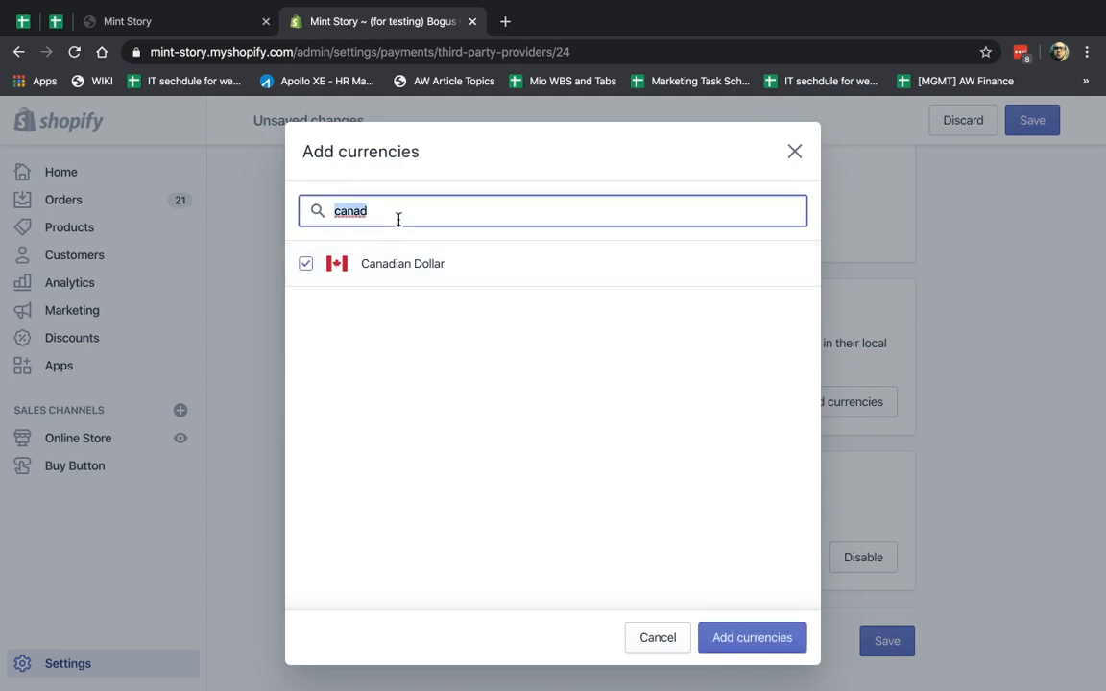
text(mexi)
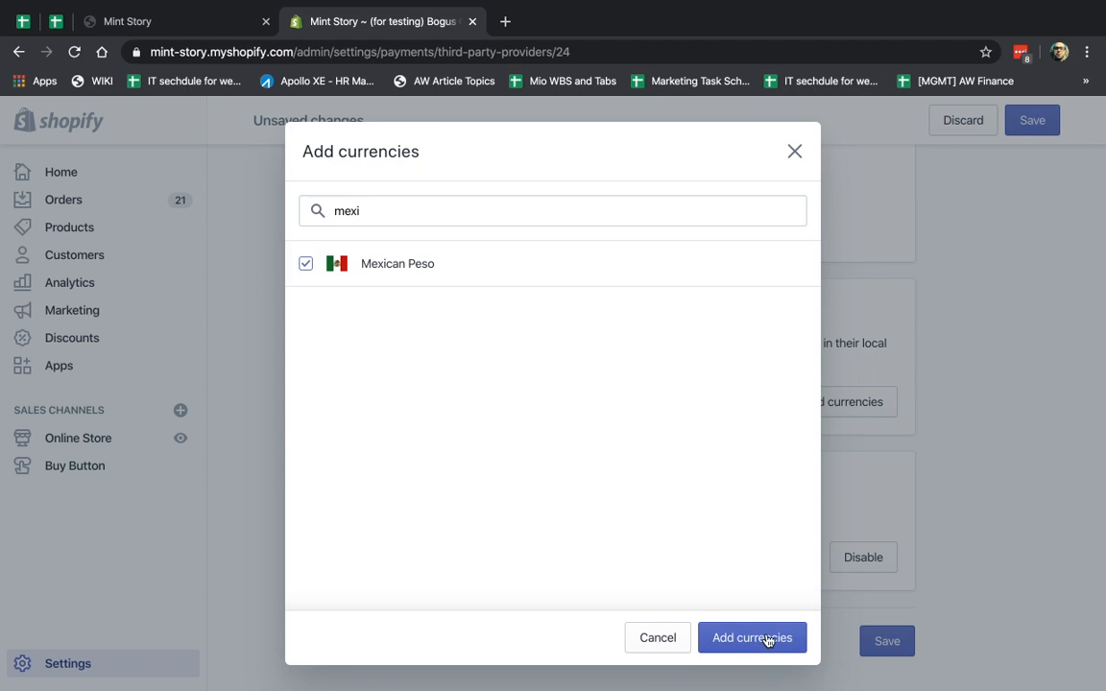
click(752, 637)
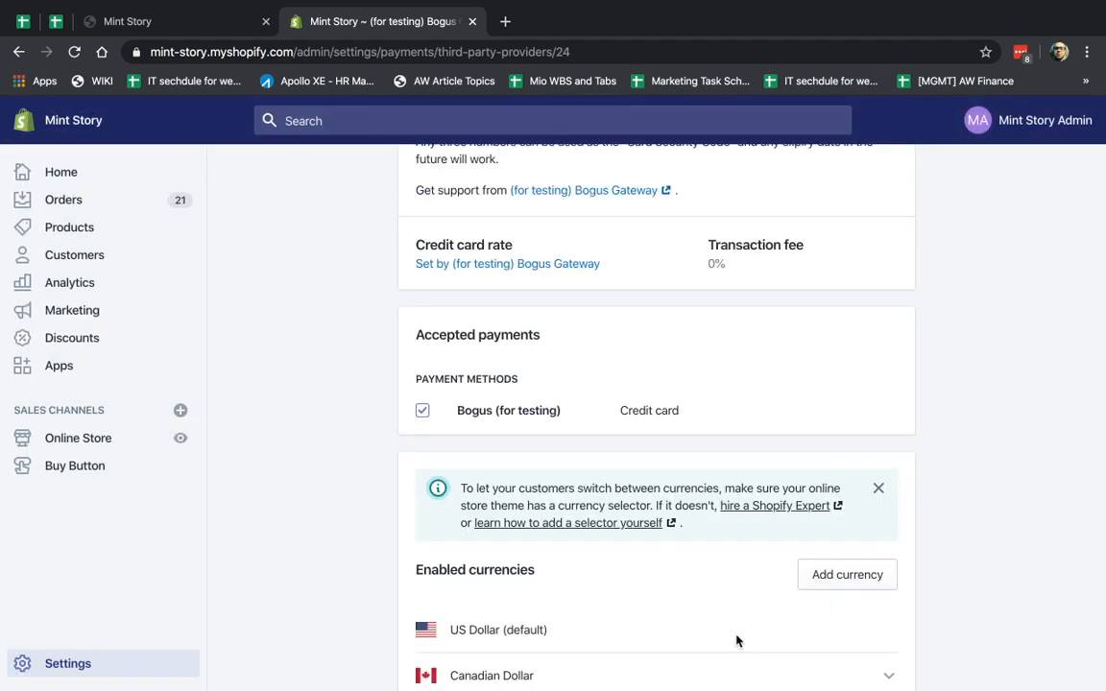
Preview a 10 USD price in Canadian Dollar, viewing the rounding settings without changes
scroll(down, 3)
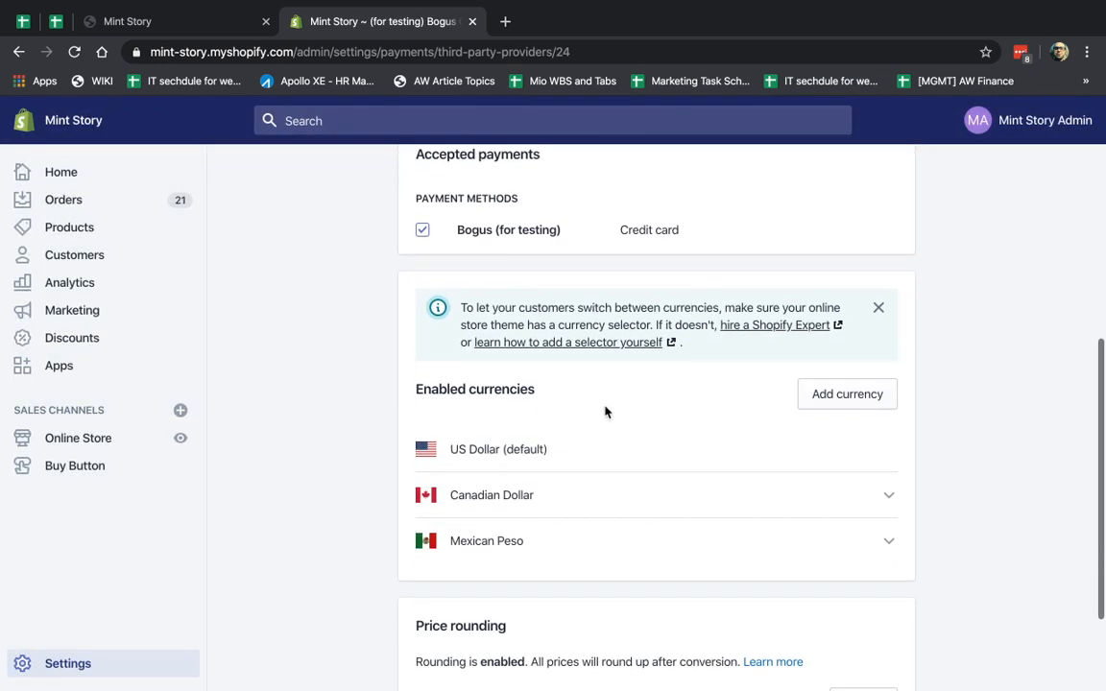
mouse_move(920, 494)
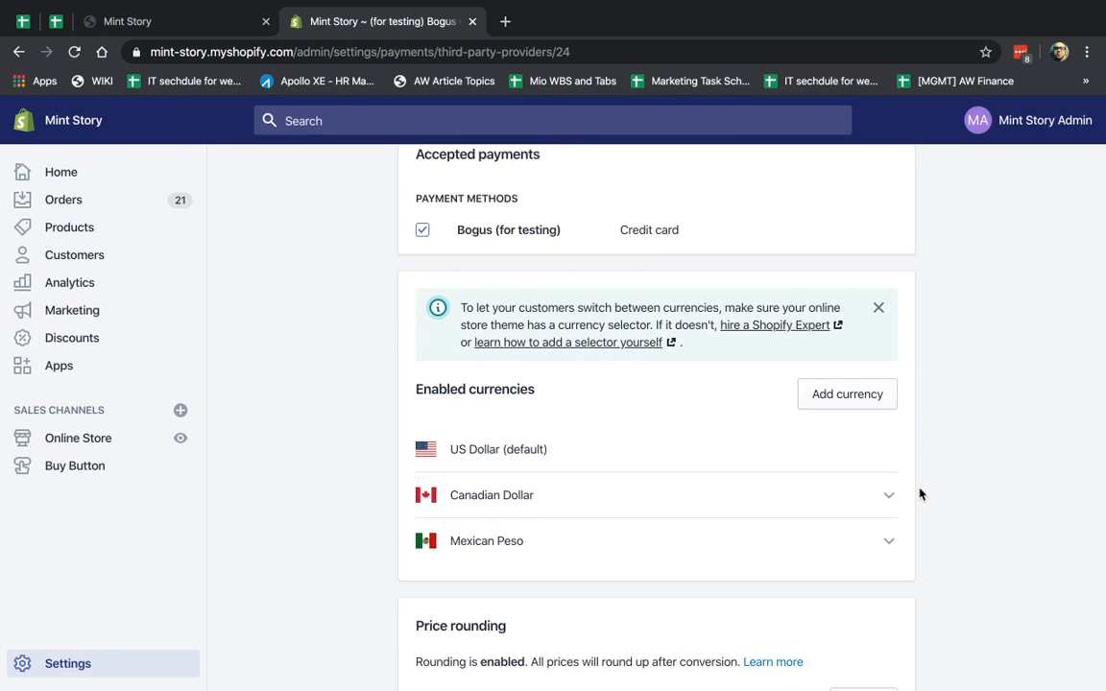
scroll(down, 3)
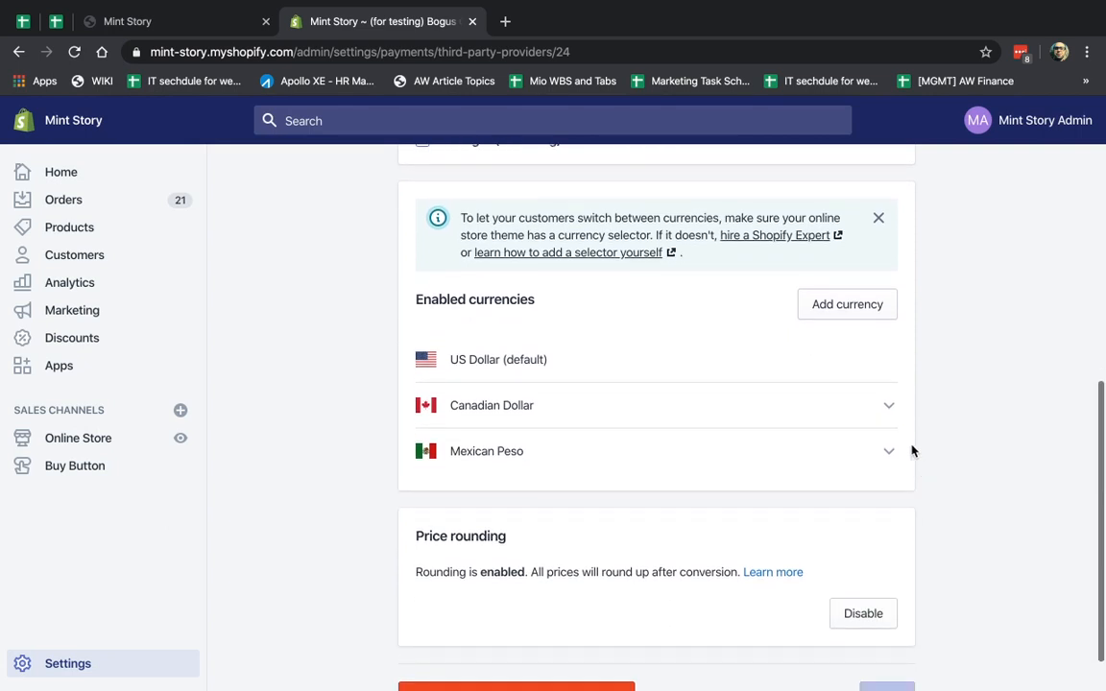
click(655, 404)
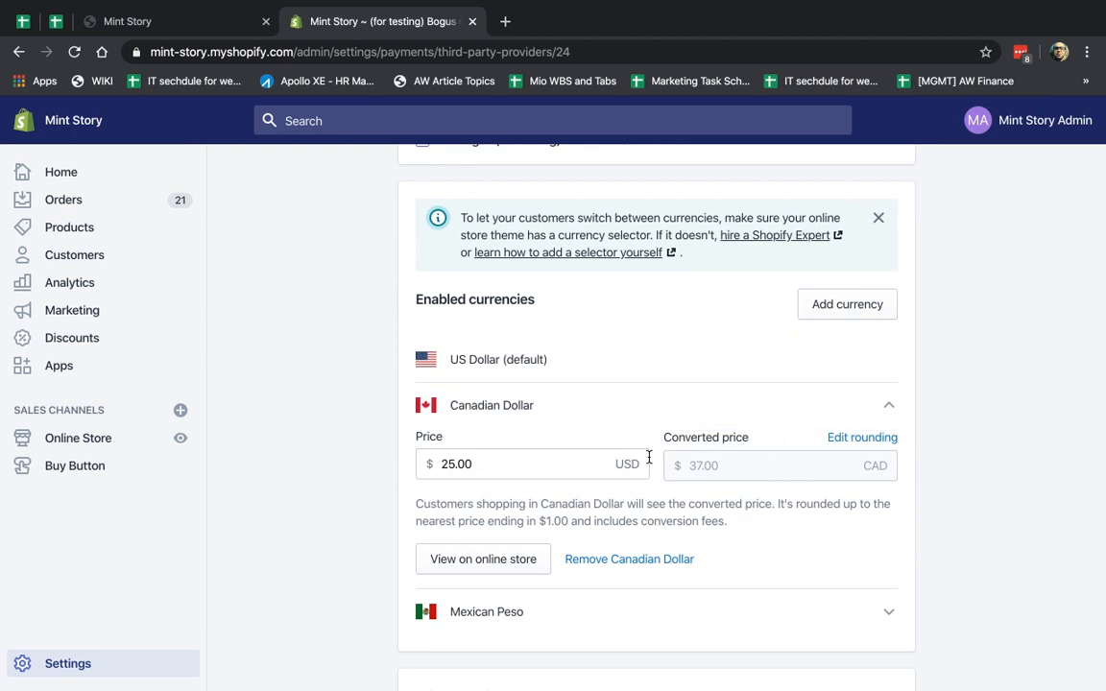
text(10)
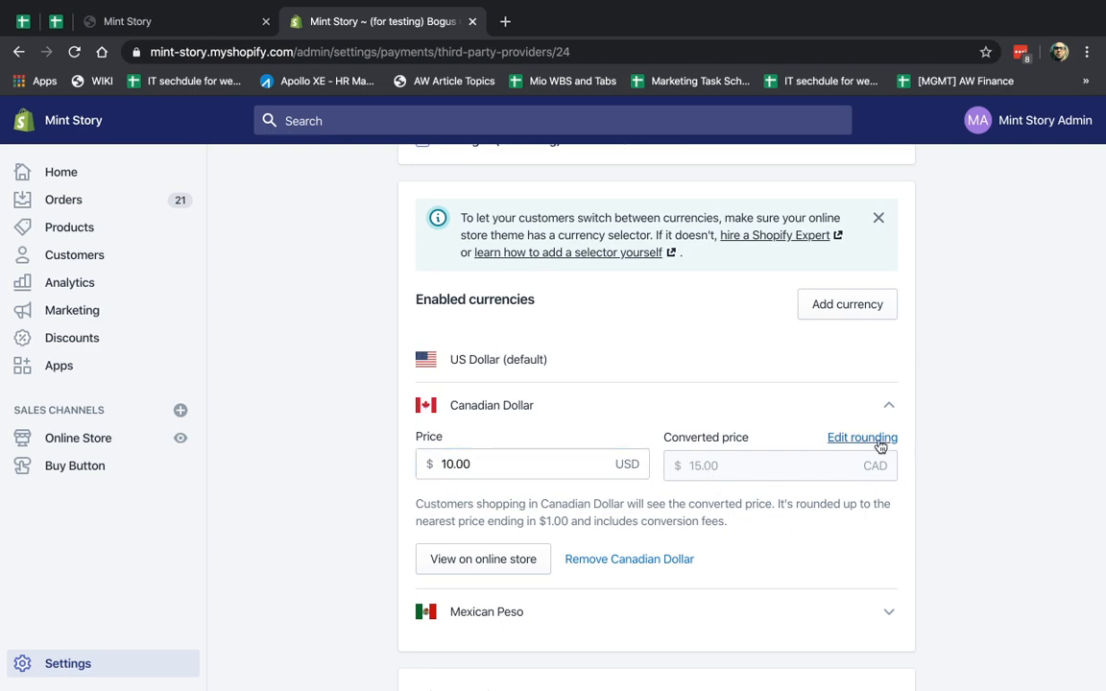
click(862, 438)
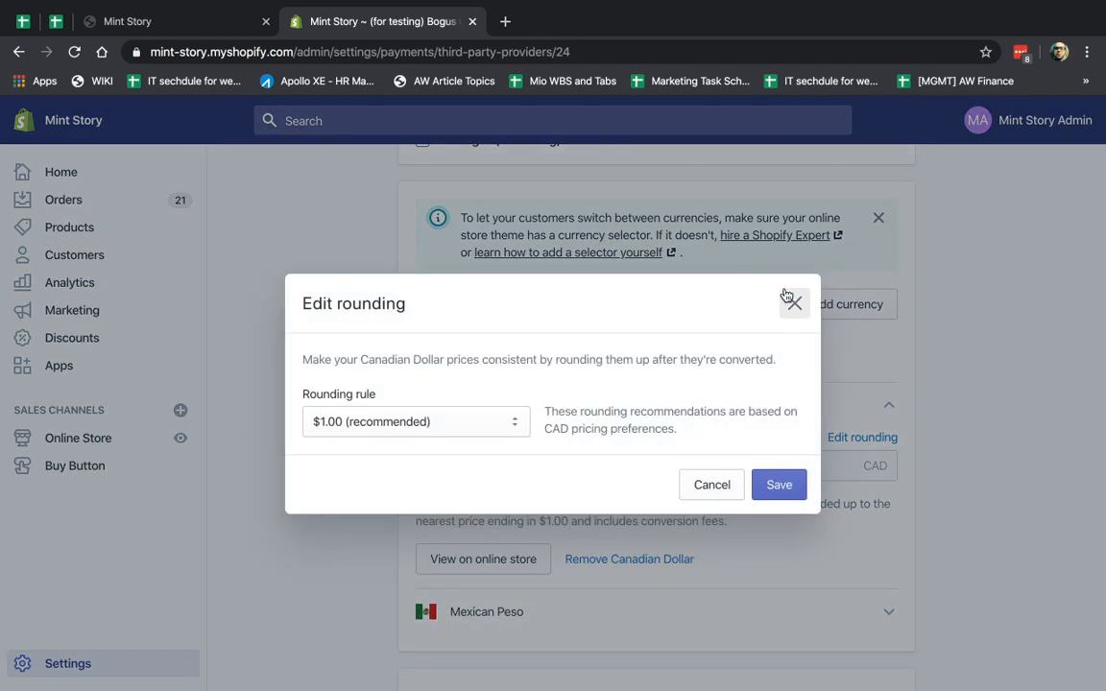
click(792, 302)
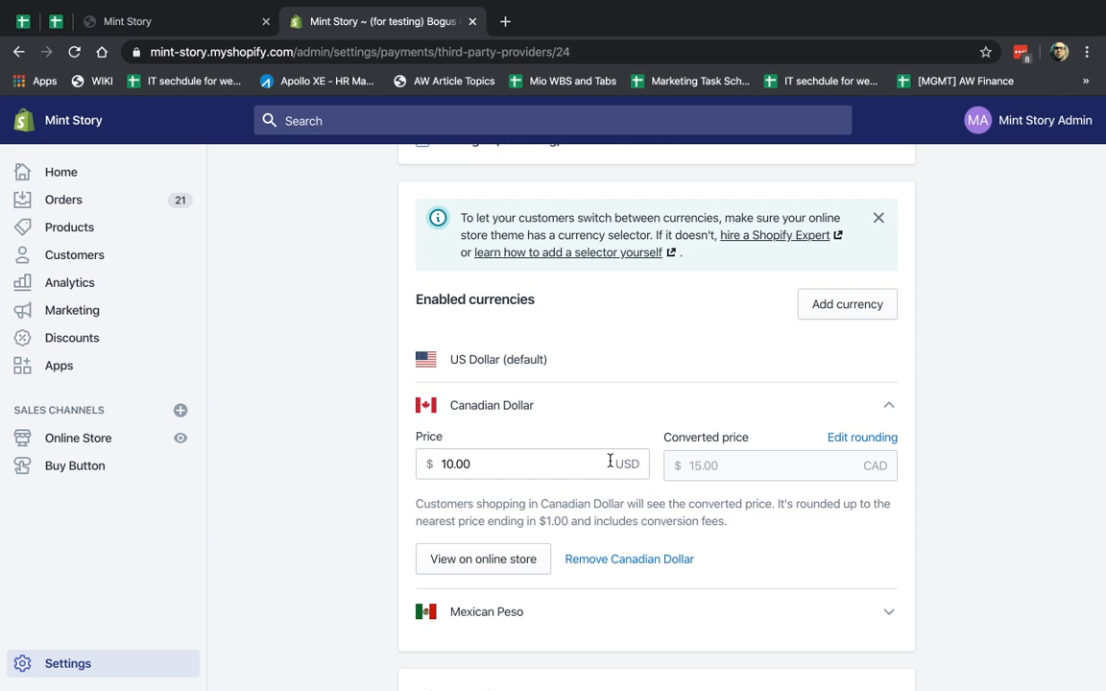
mouse_move(797, 436)
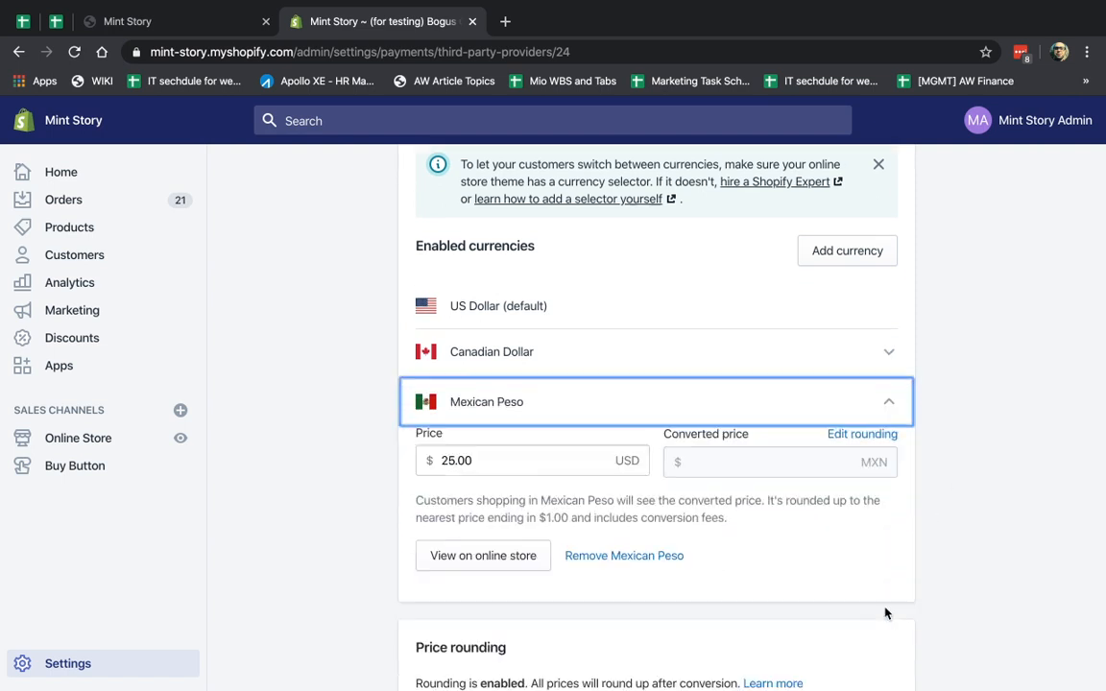
Preview a 10 USD price converting to 245.00 MXN, then return to the storefront
text(10)
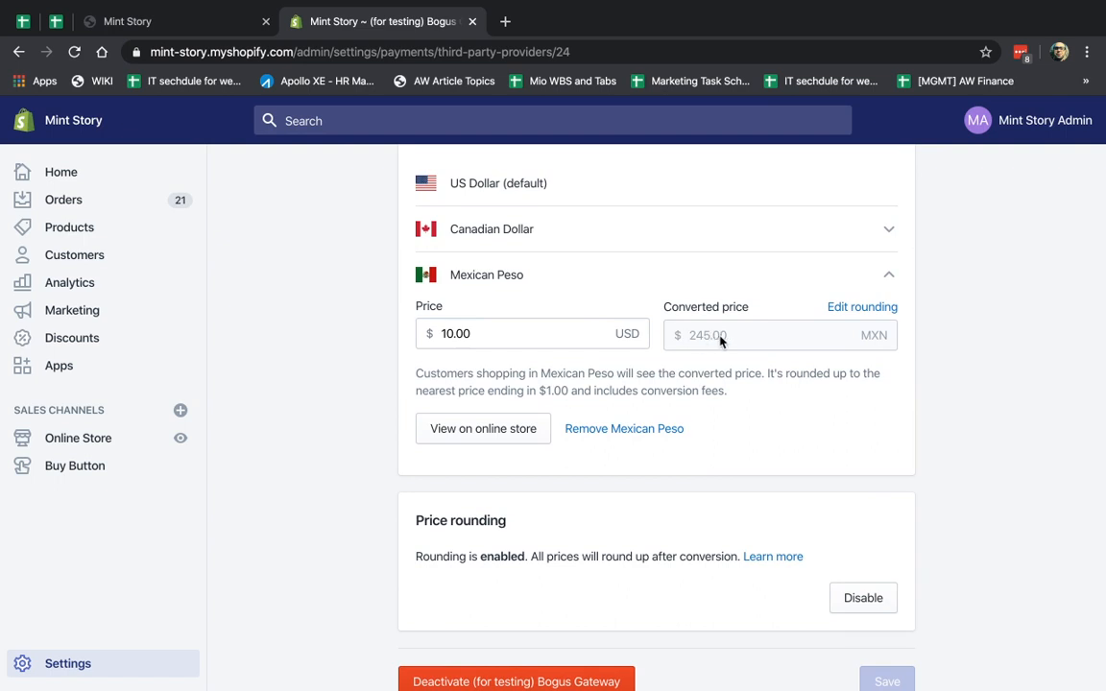
mouse_move(937, 411)
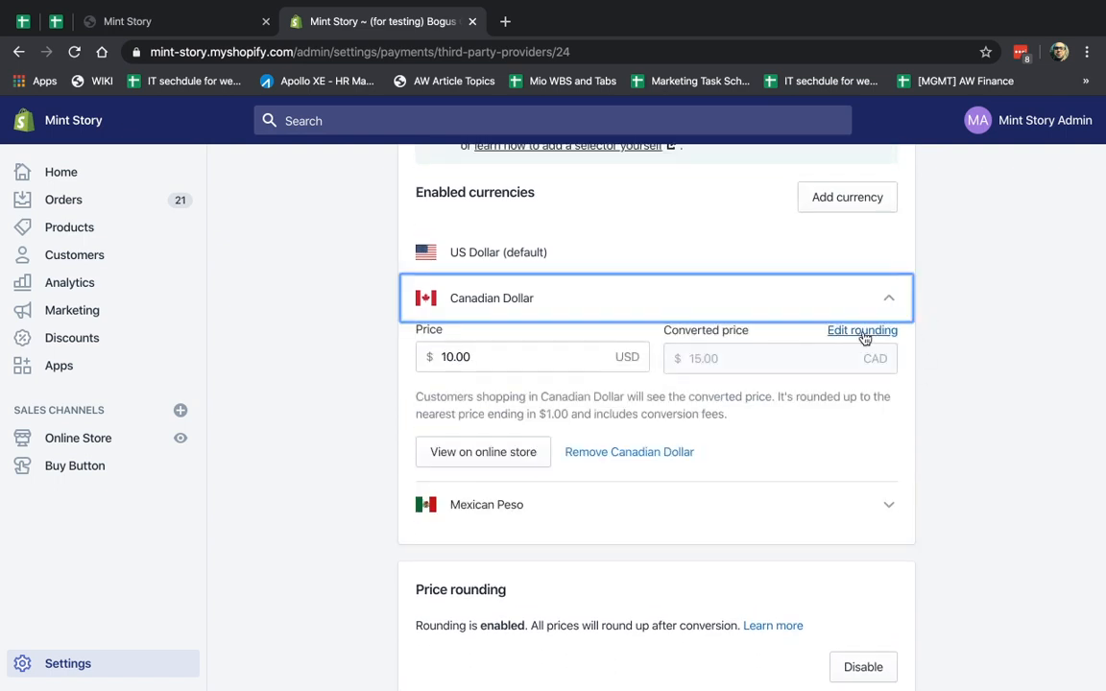
scroll(down, 3)
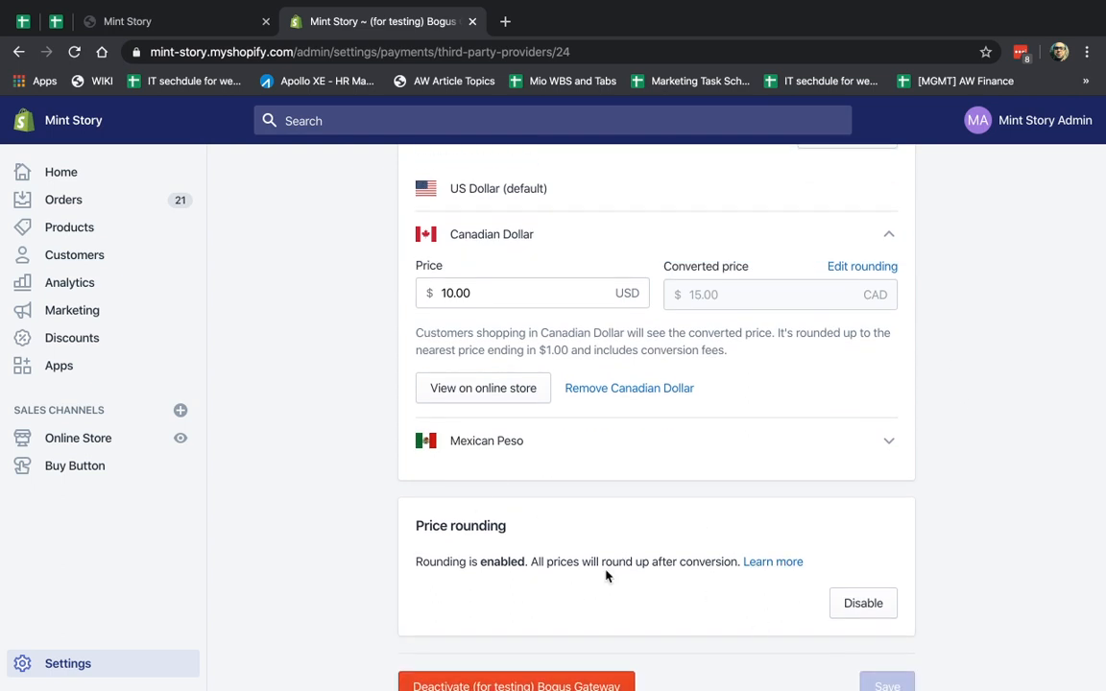
triple_click(471, 562)
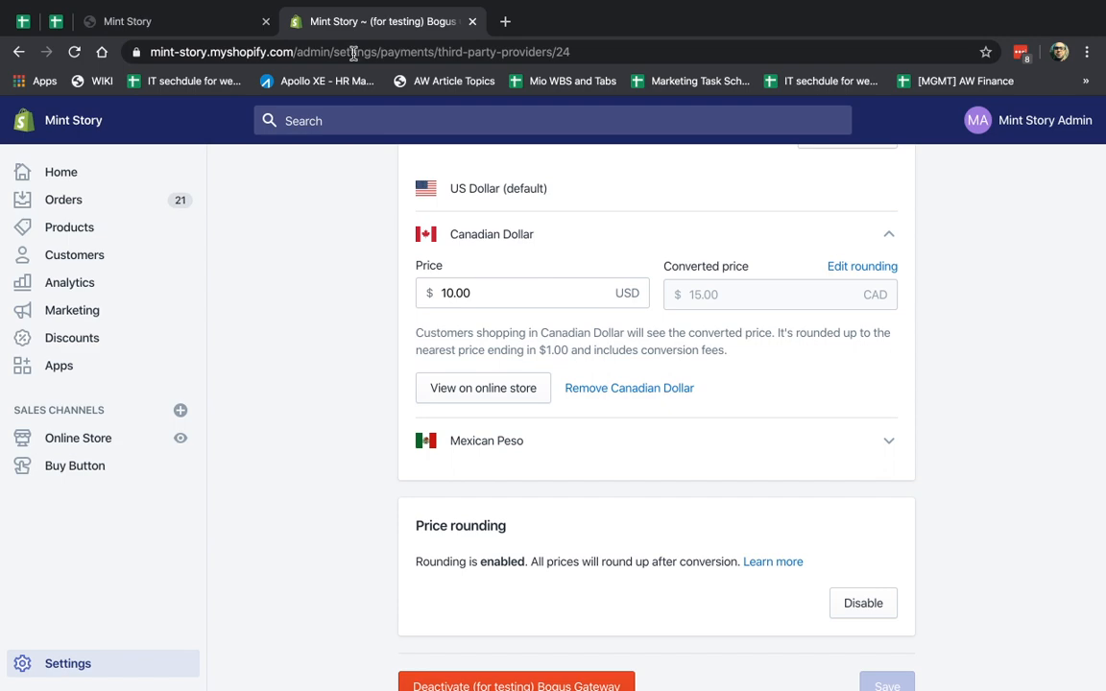
click(173, 21)
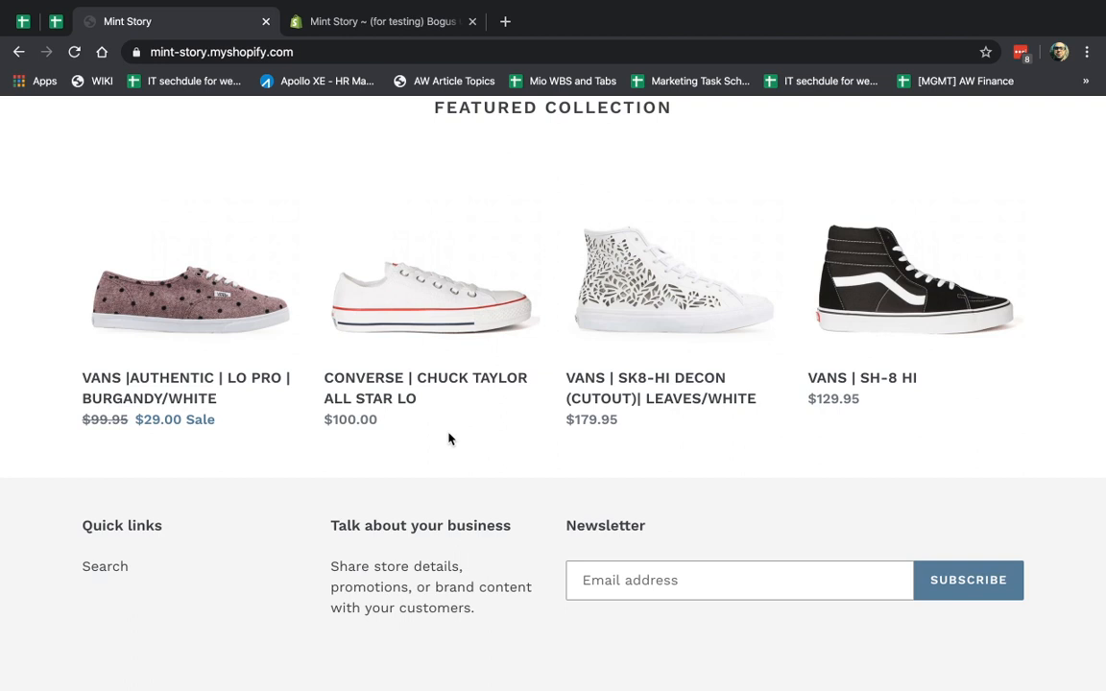
mouse_move(441, 344)
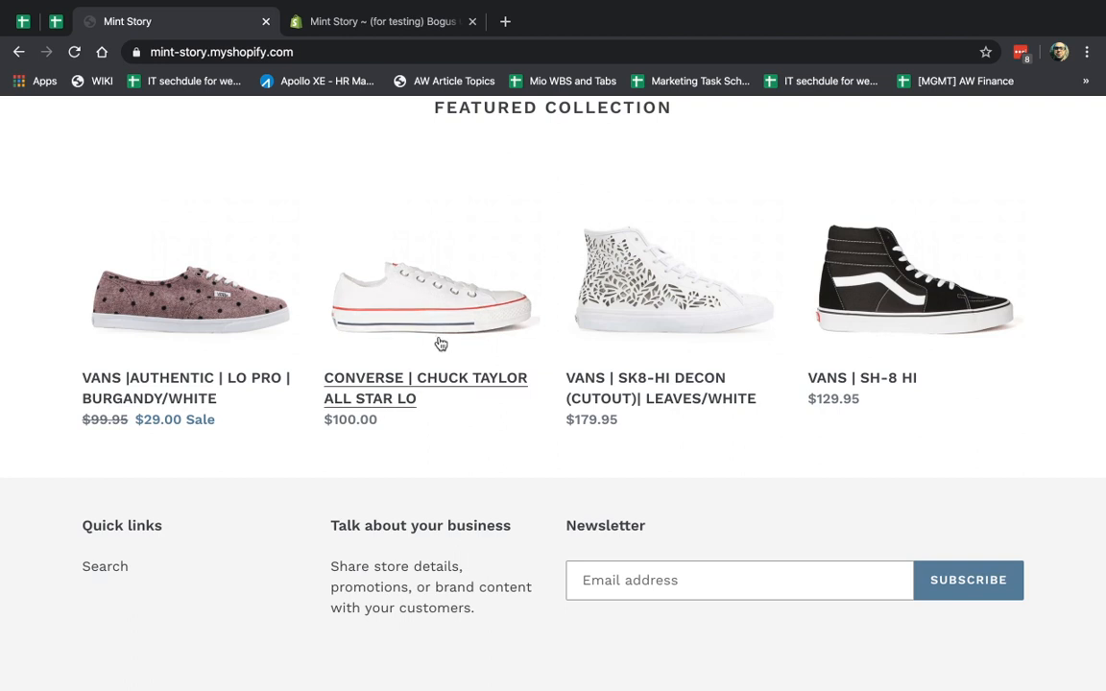
mouse_move(1083, 349)
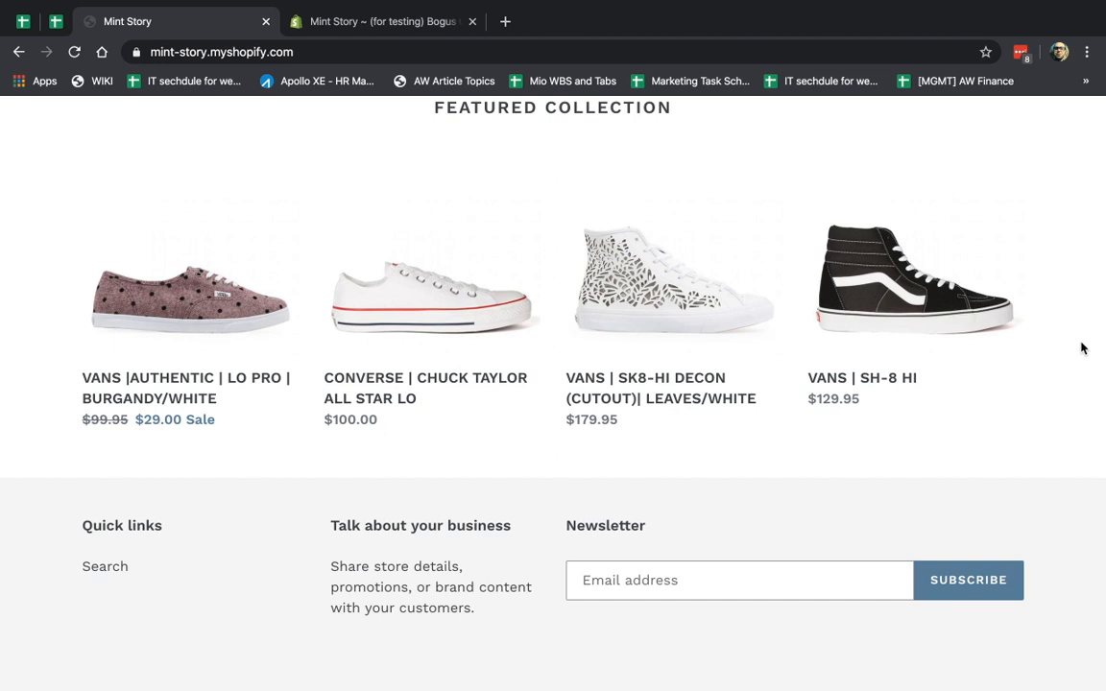
mouse_move(564, 14)
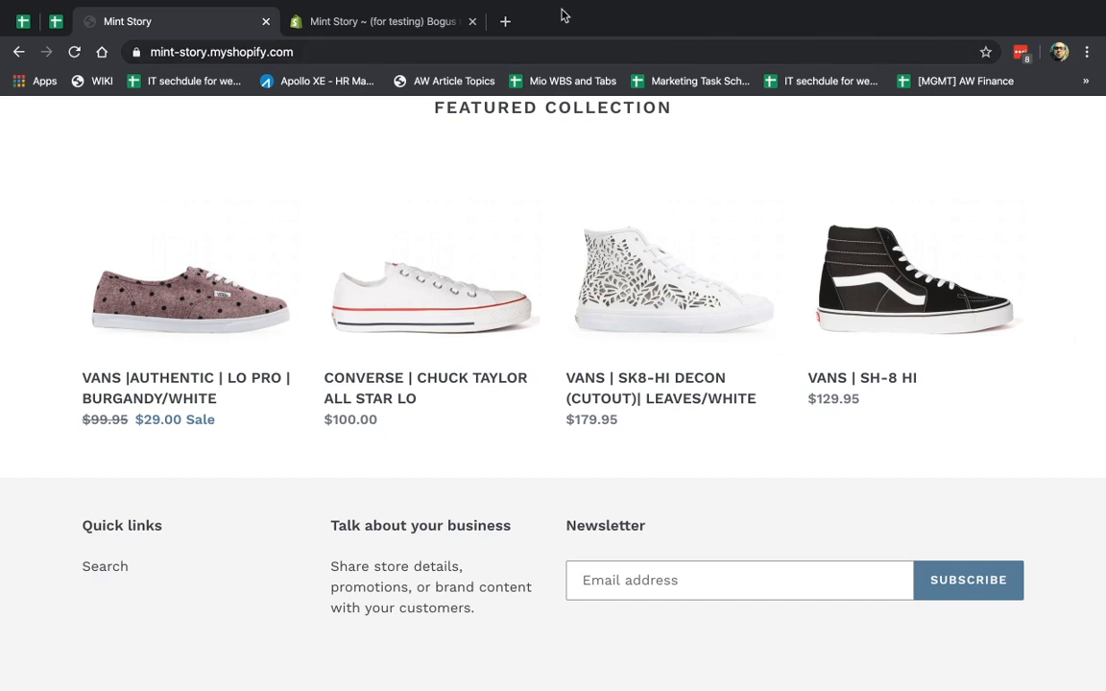
Return to the admin Bogus Gateway settings showing the 15.00 CAD preview
click(379, 21)
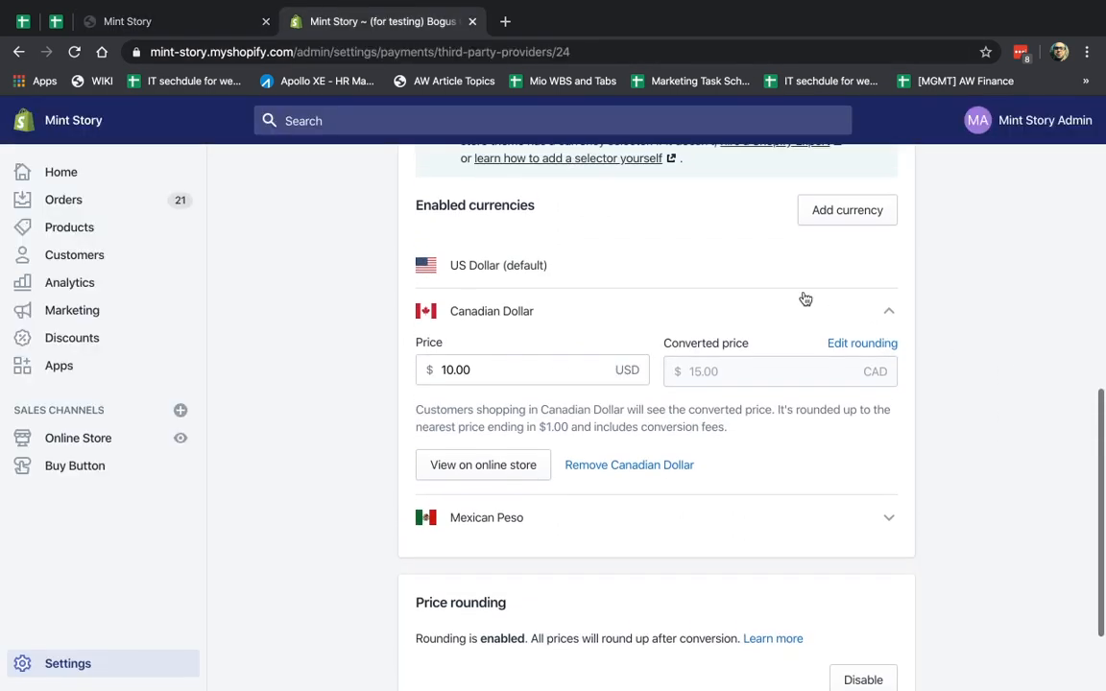
Set the Canadian Dollar rounding rule to $0.25 and save the change
click(861, 343)
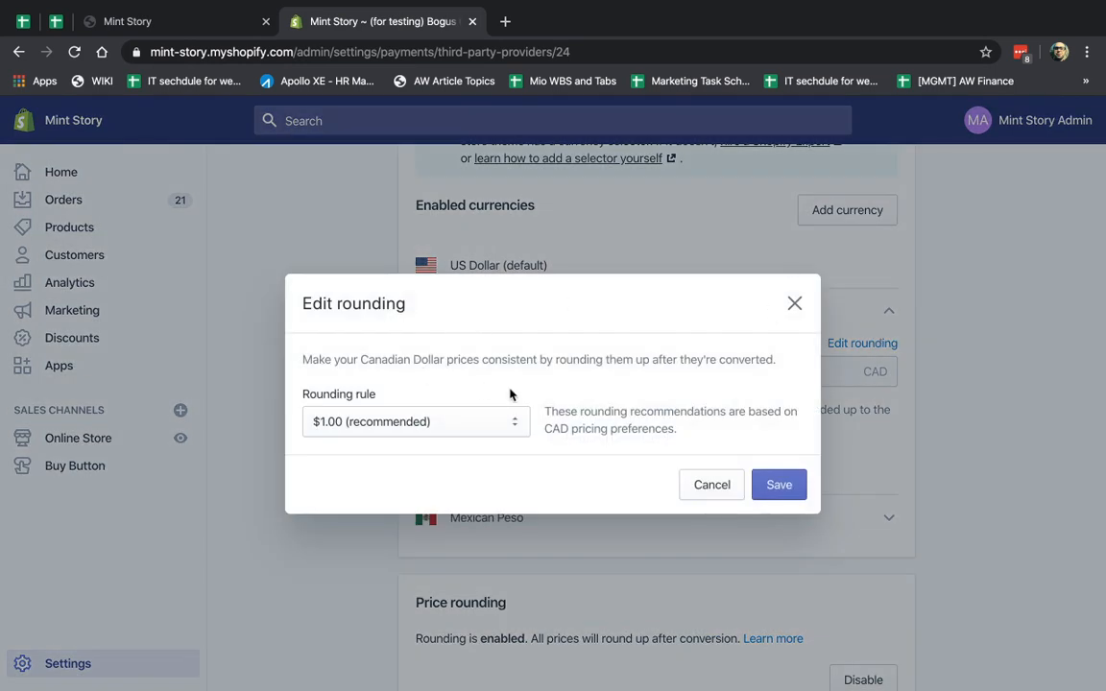
click(415, 421)
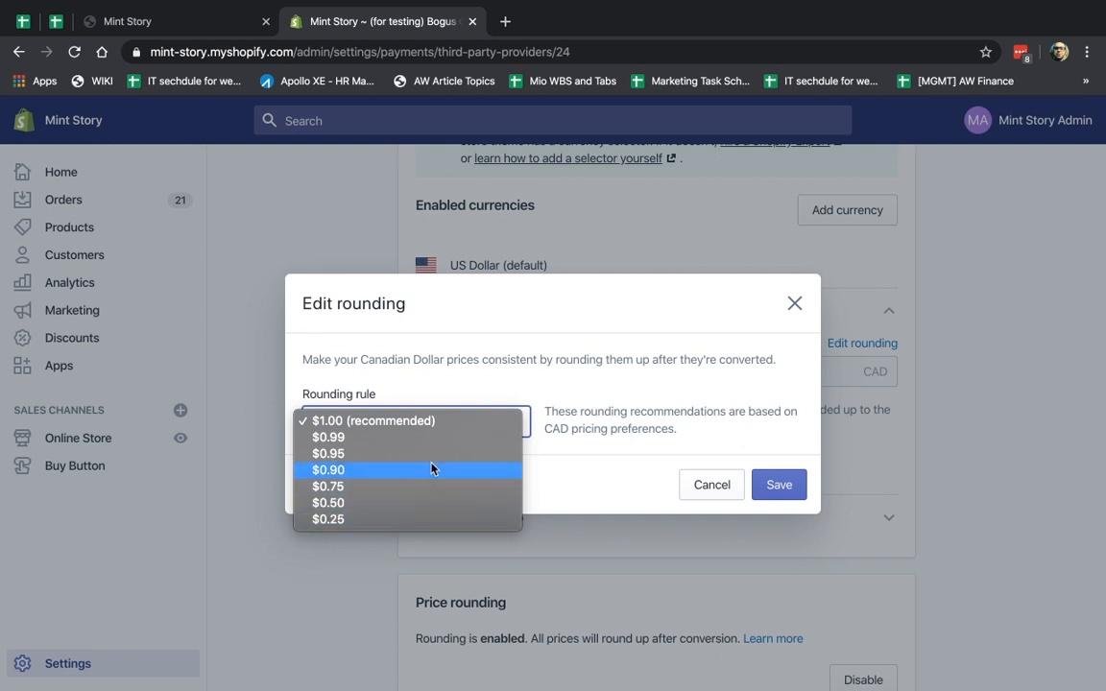
mouse_move(359, 420)
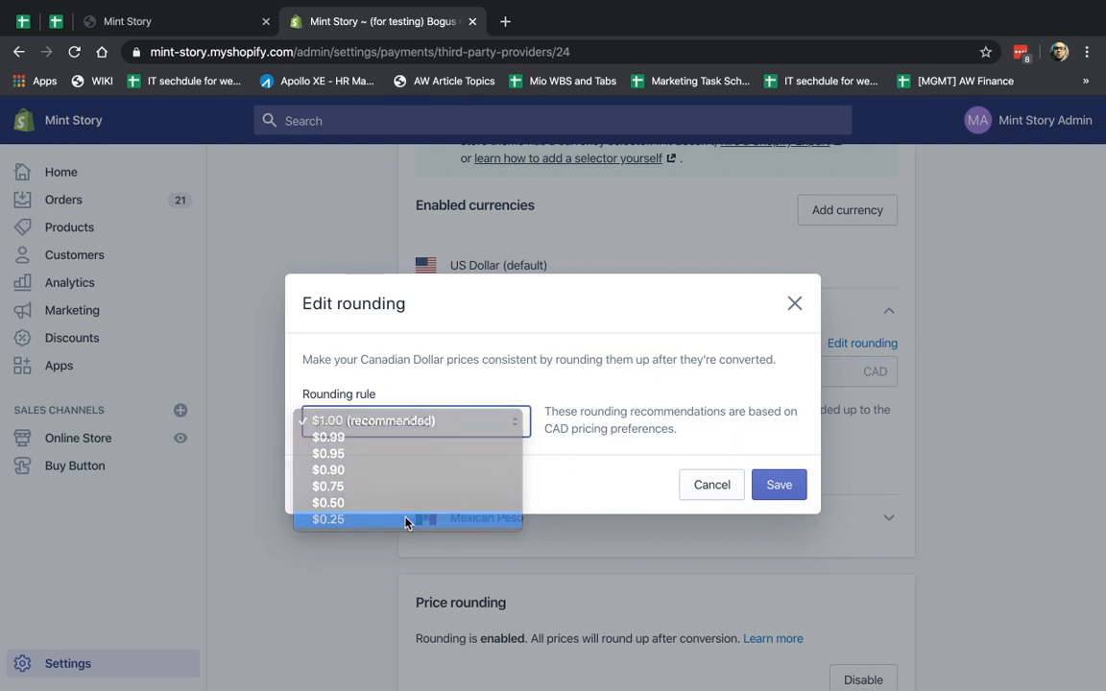
click(327, 518)
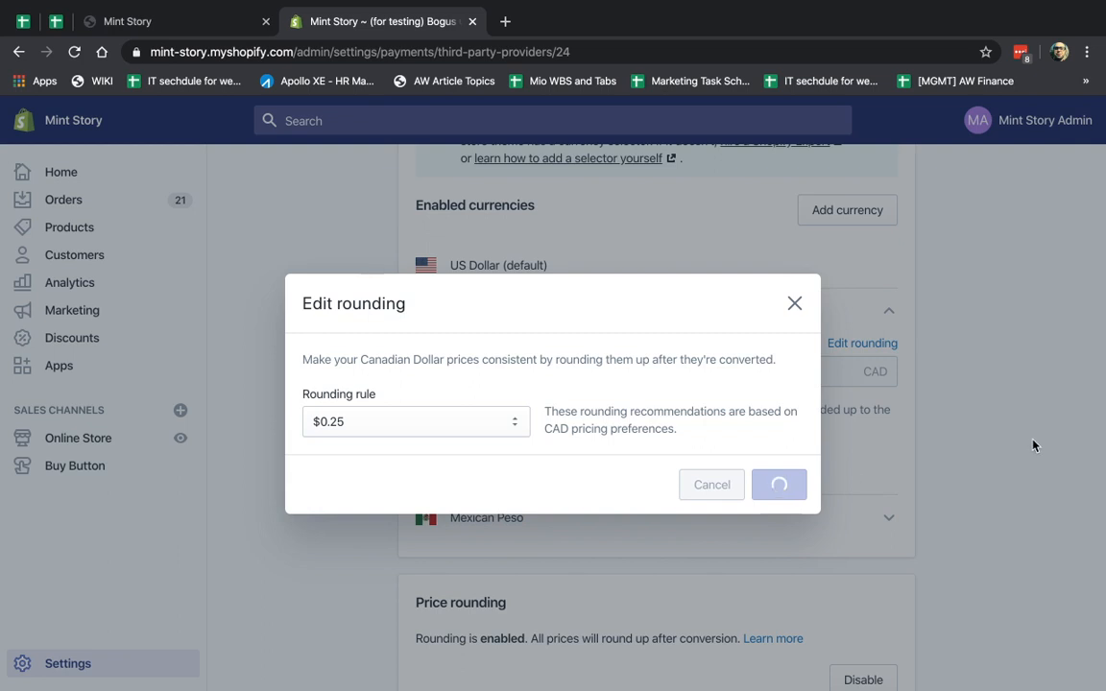
mouse_move(976, 480)
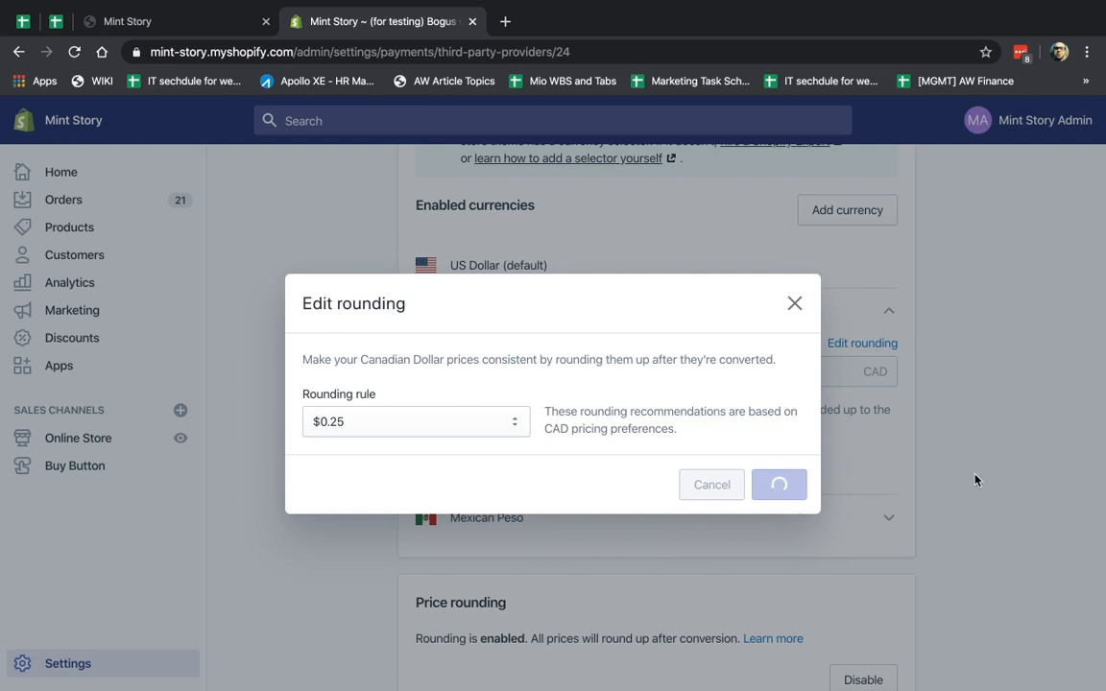
click(779, 484)
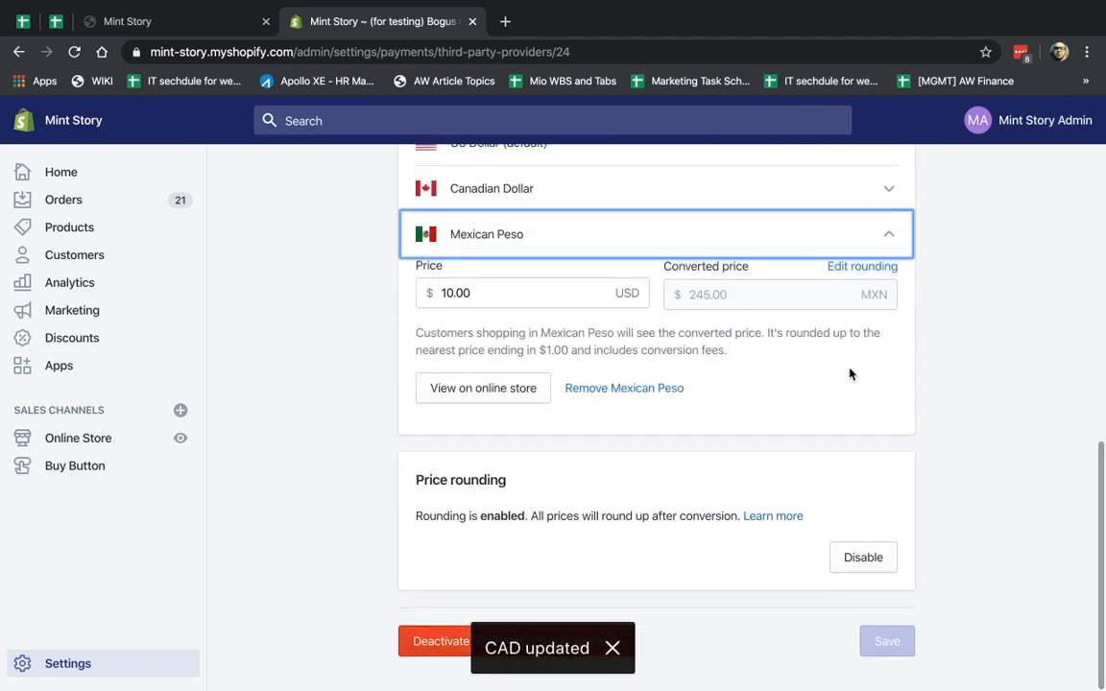
click(861, 266)
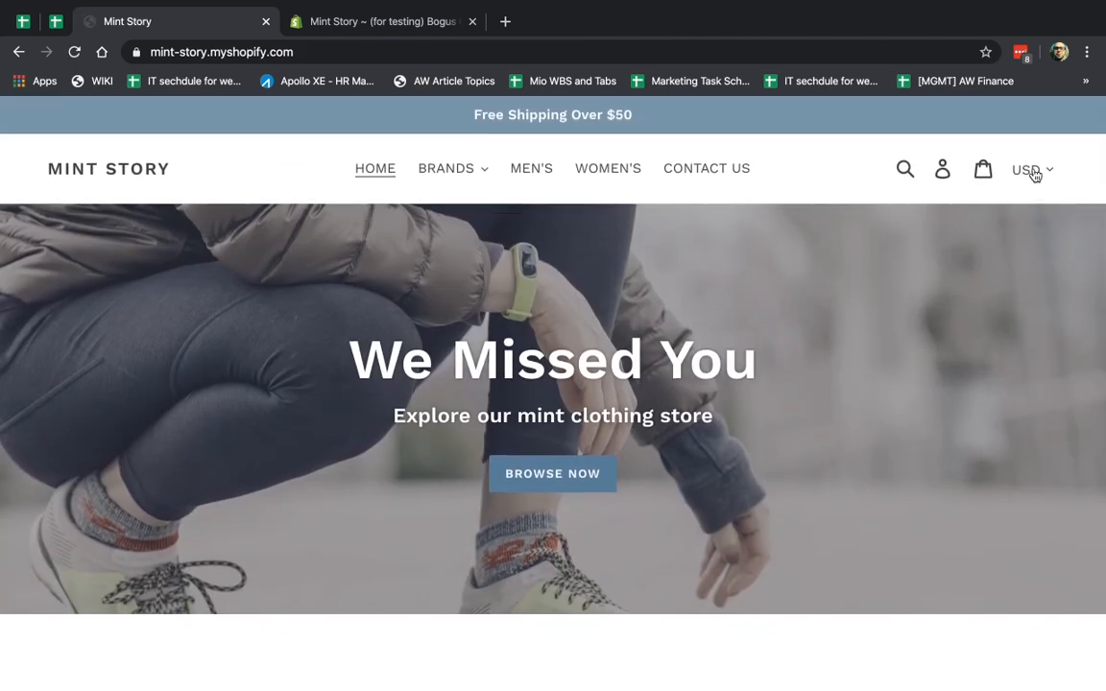
Switch the storefront currency to CAD to check prices, then to MXN
scroll(down, 3)
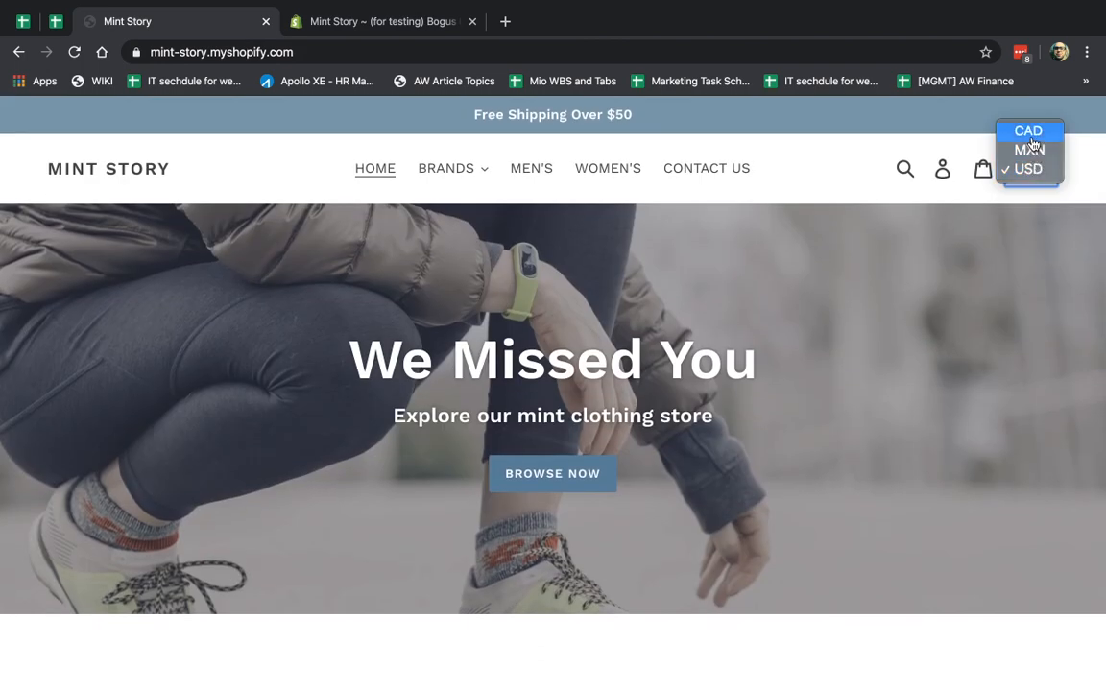
click(1027, 131)
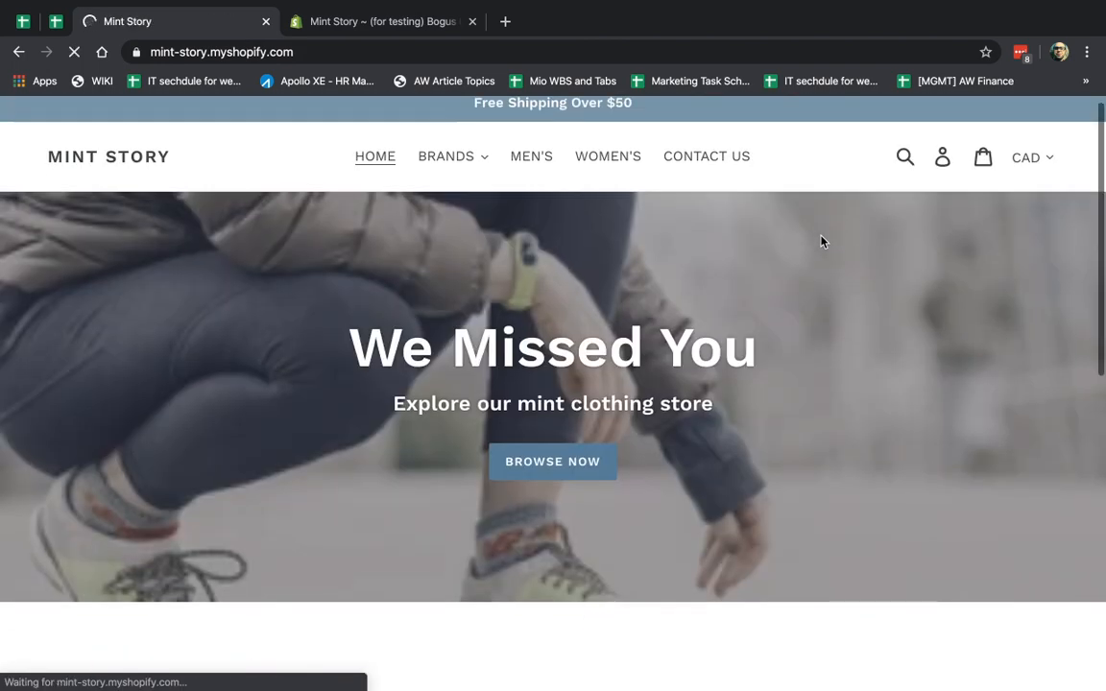
scroll(down, 3)
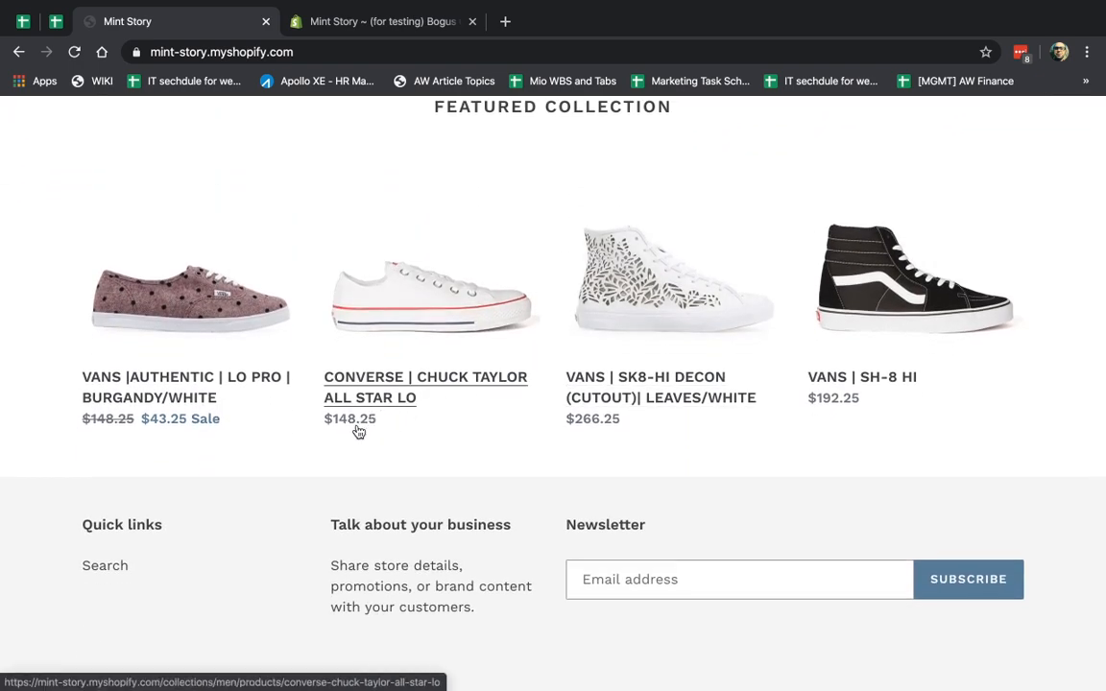
mouse_move(724, 410)
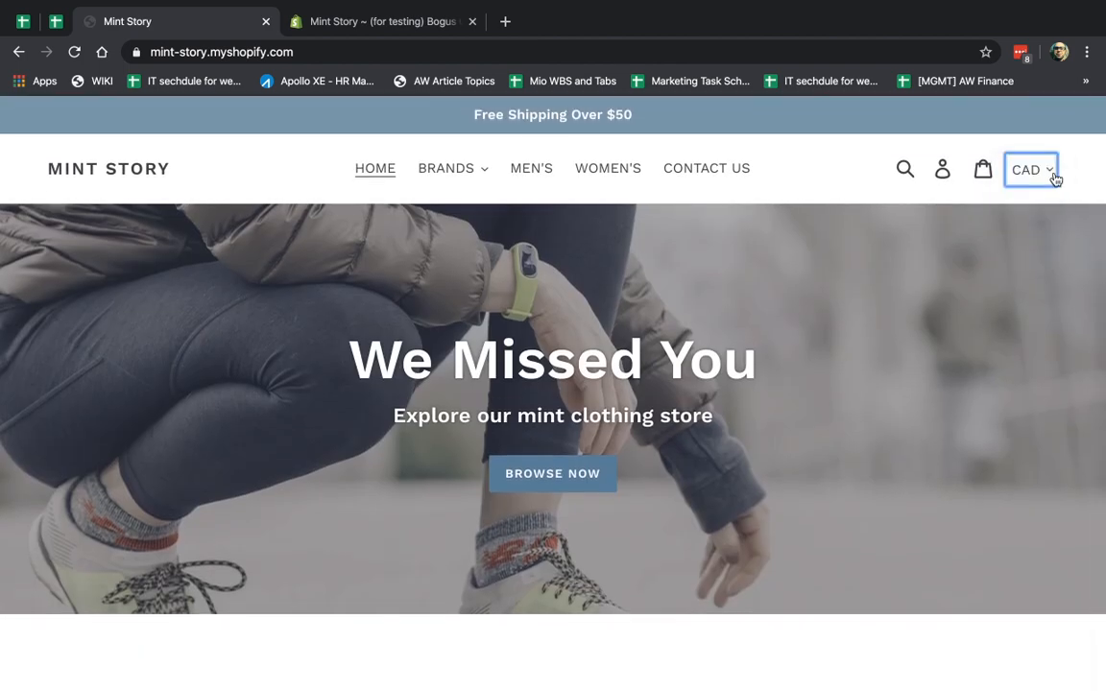
click(1032, 169)
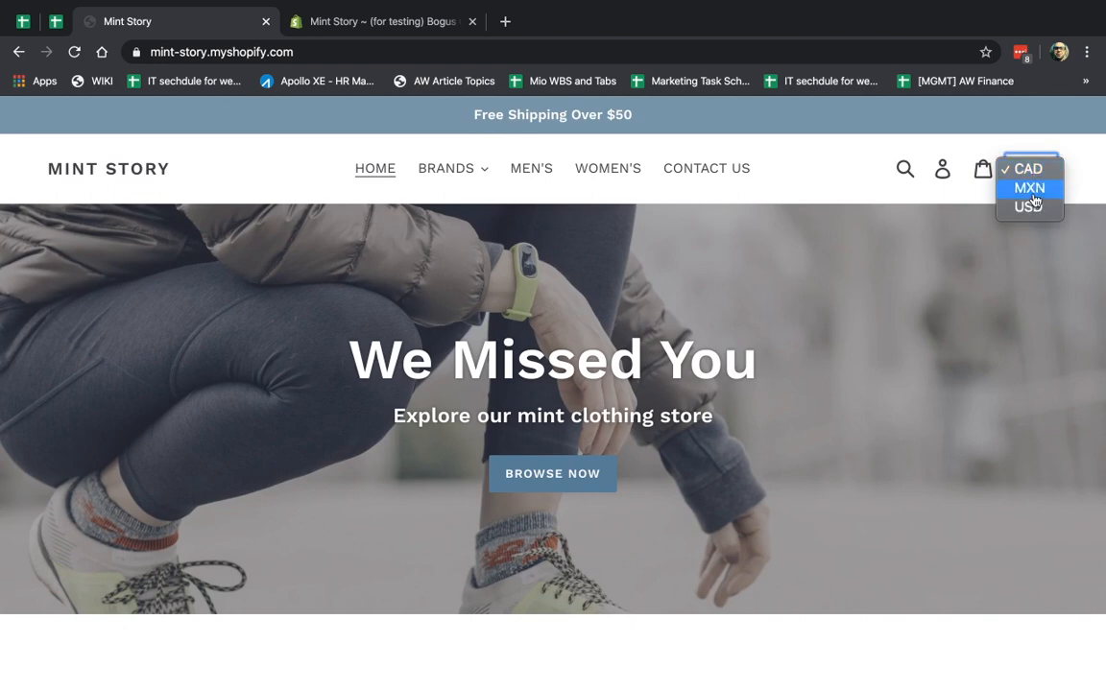
click(1029, 187)
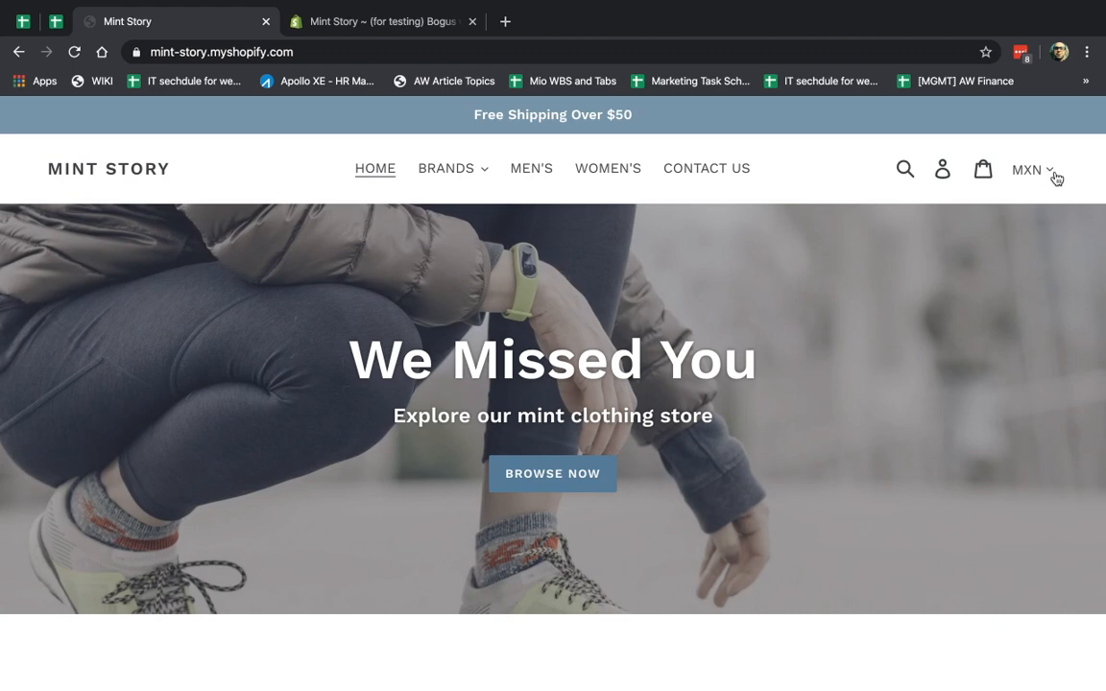
mouse_move(1068, 176)
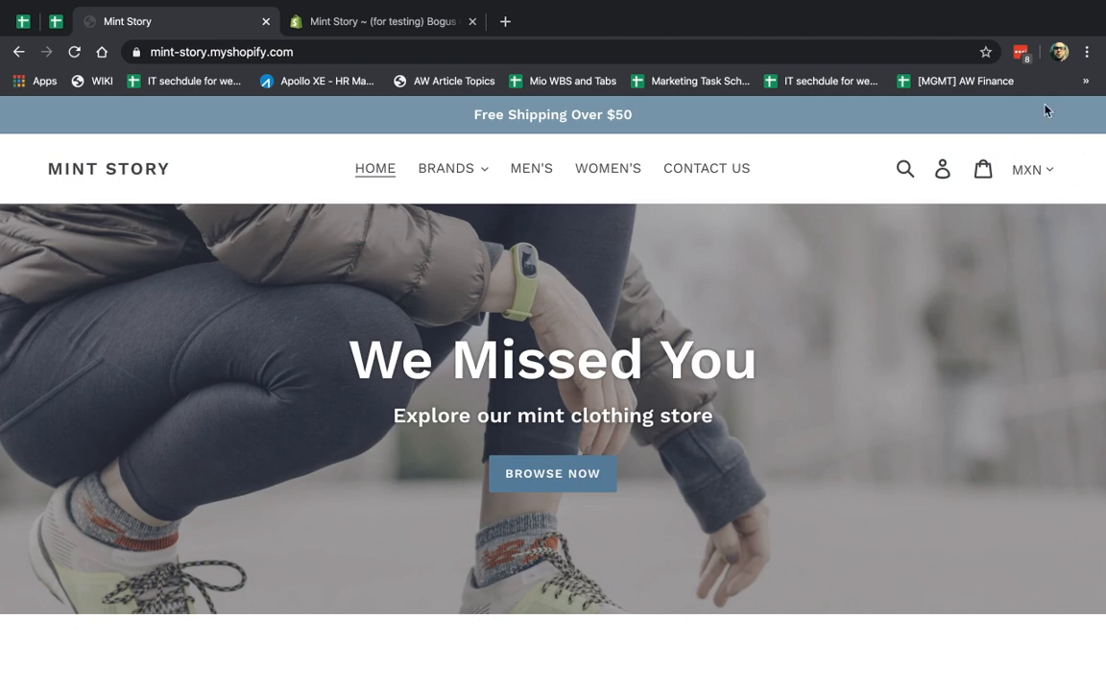
Toggle between storefront and admin tabs, ending on the Mexican Peso currency preview
click(382, 22)
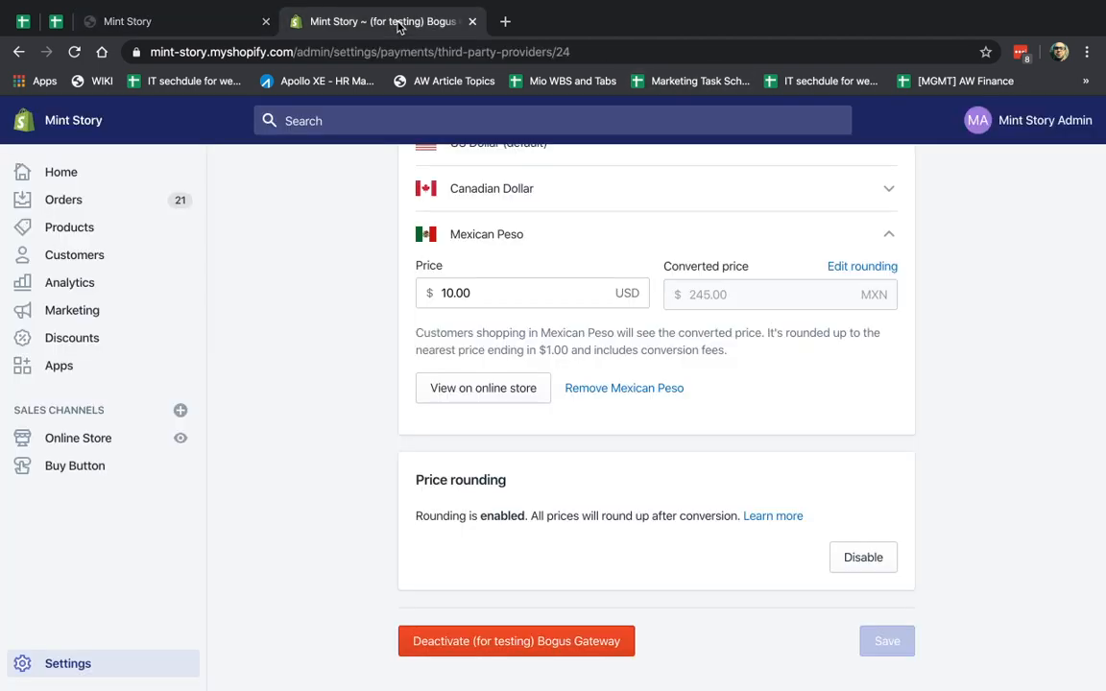
click(178, 21)
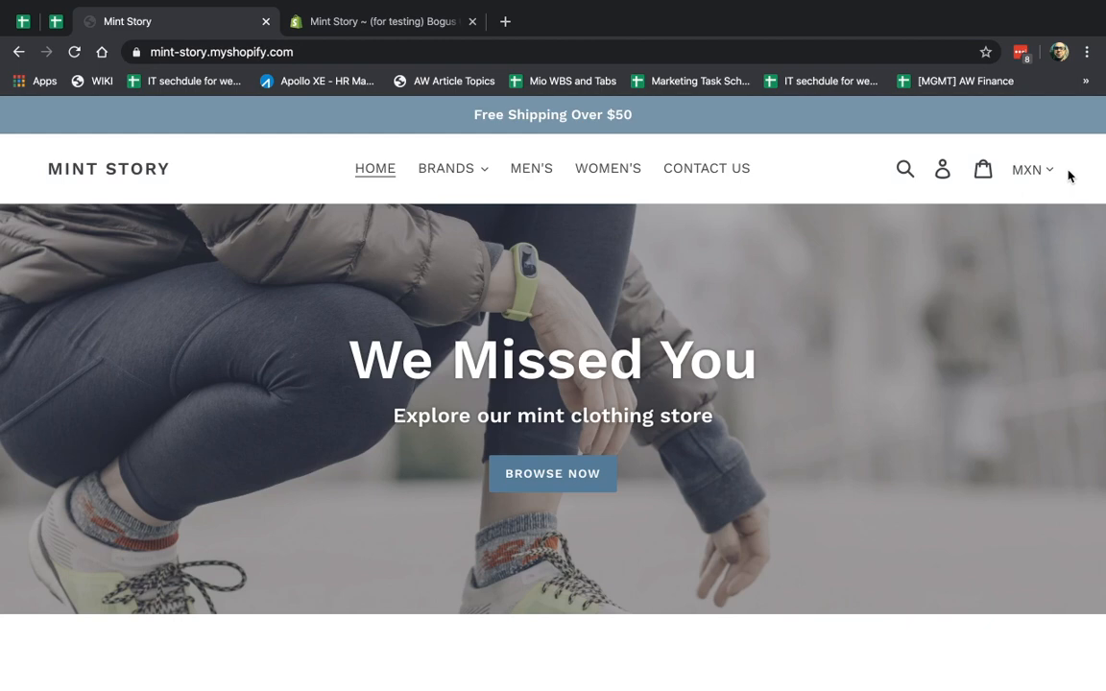
mouse_move(1031, 164)
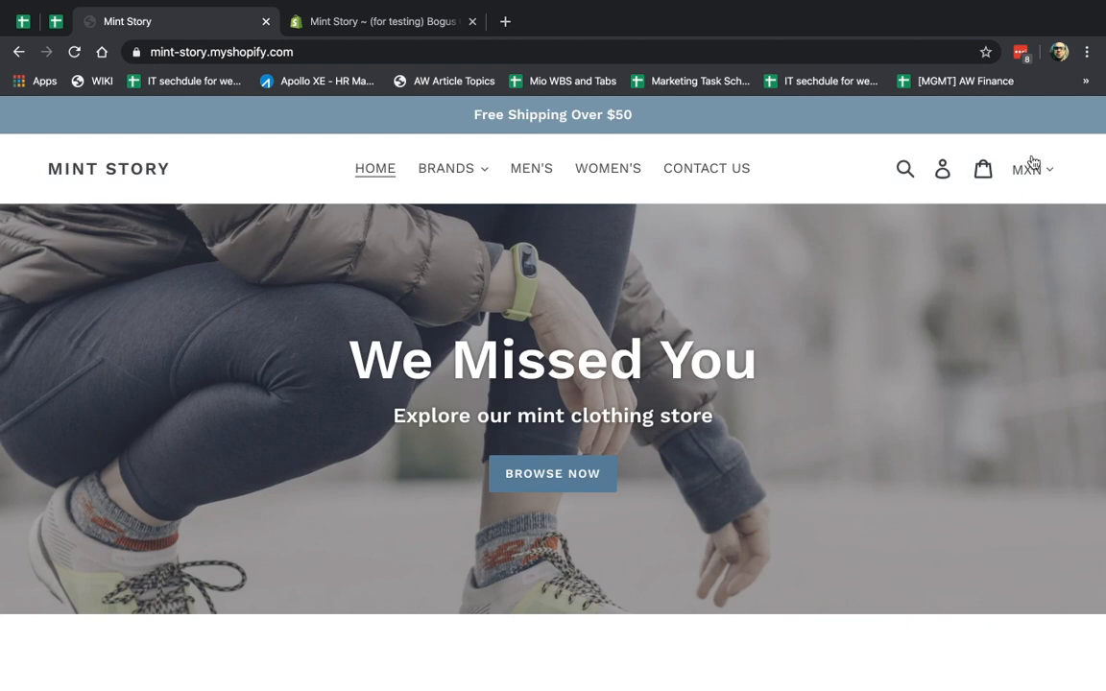
mouse_move(1073, 173)
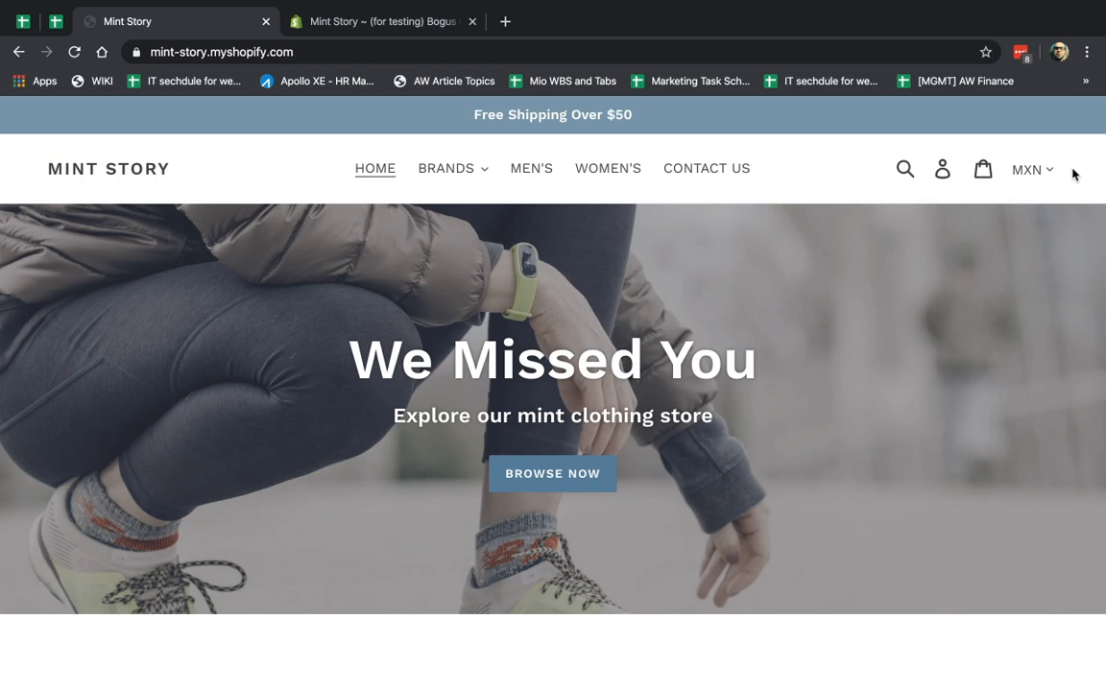
mouse_move(852, 150)
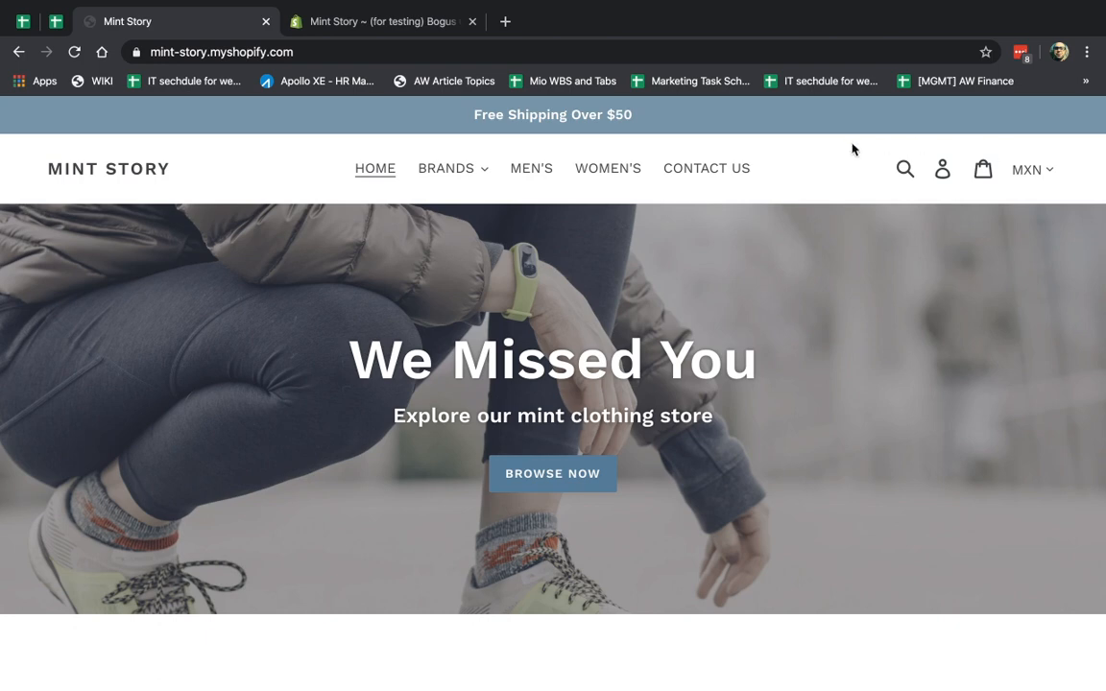
click(379, 21)
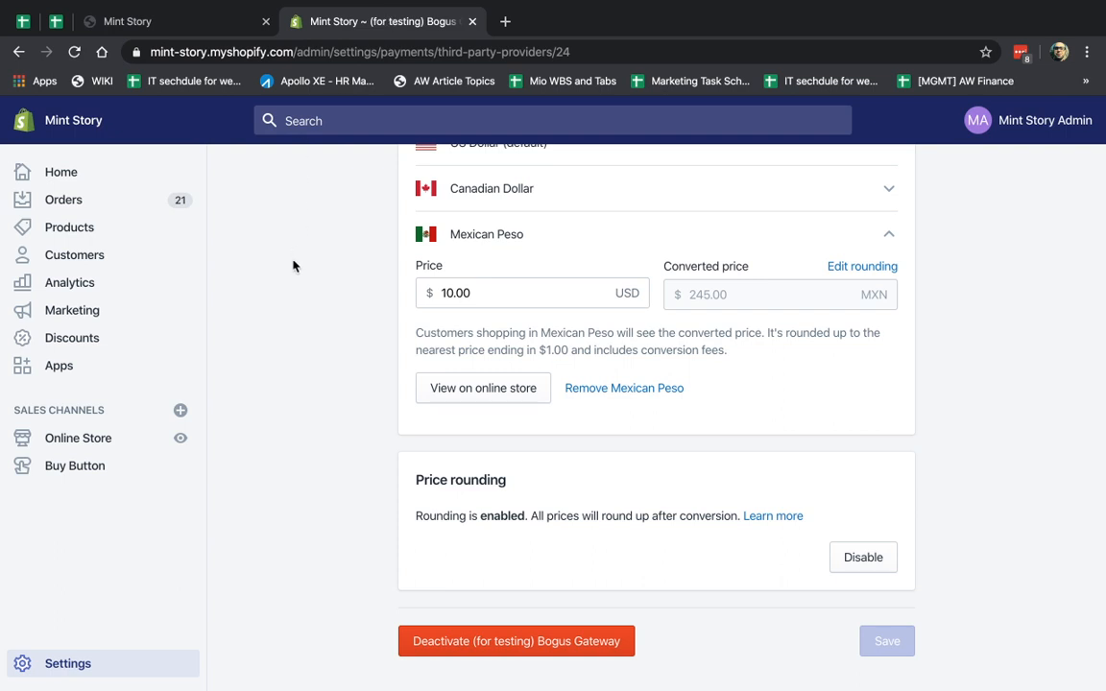
click(175, 21)
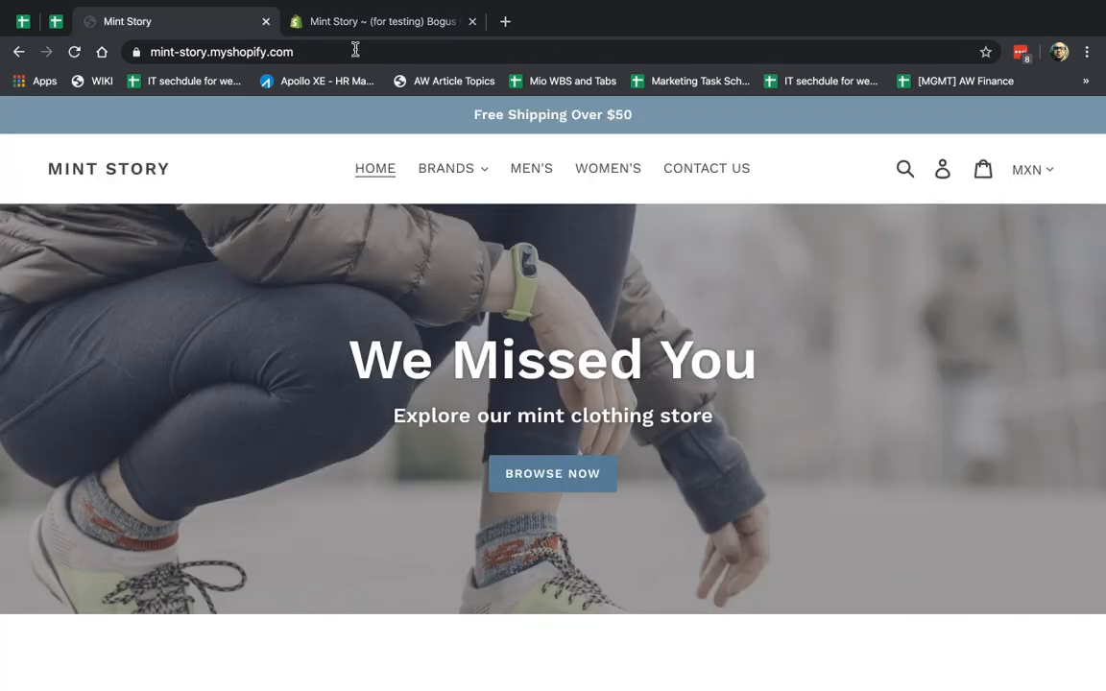
mouse_move(834, 181)
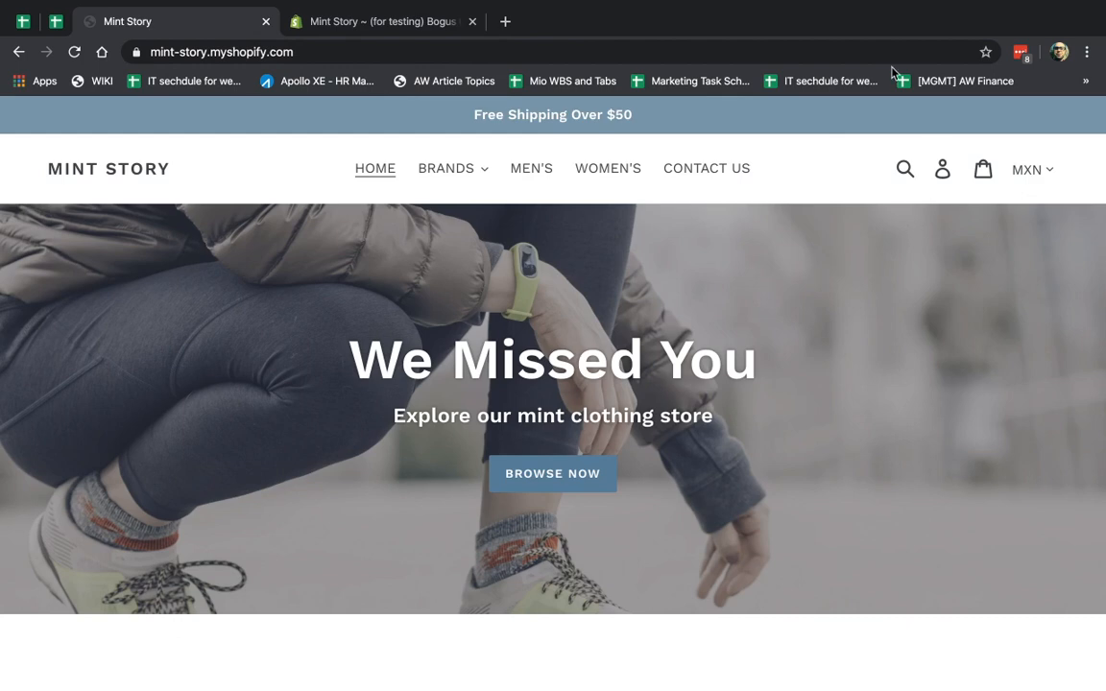
mouse_move(821, 178)
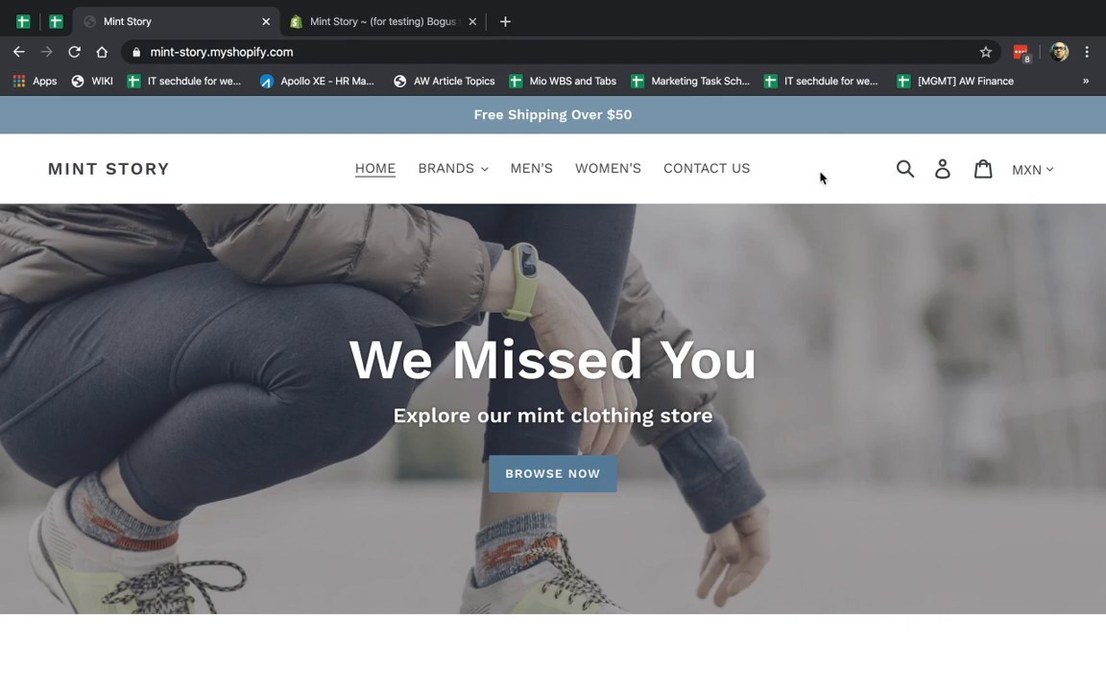
click(379, 21)
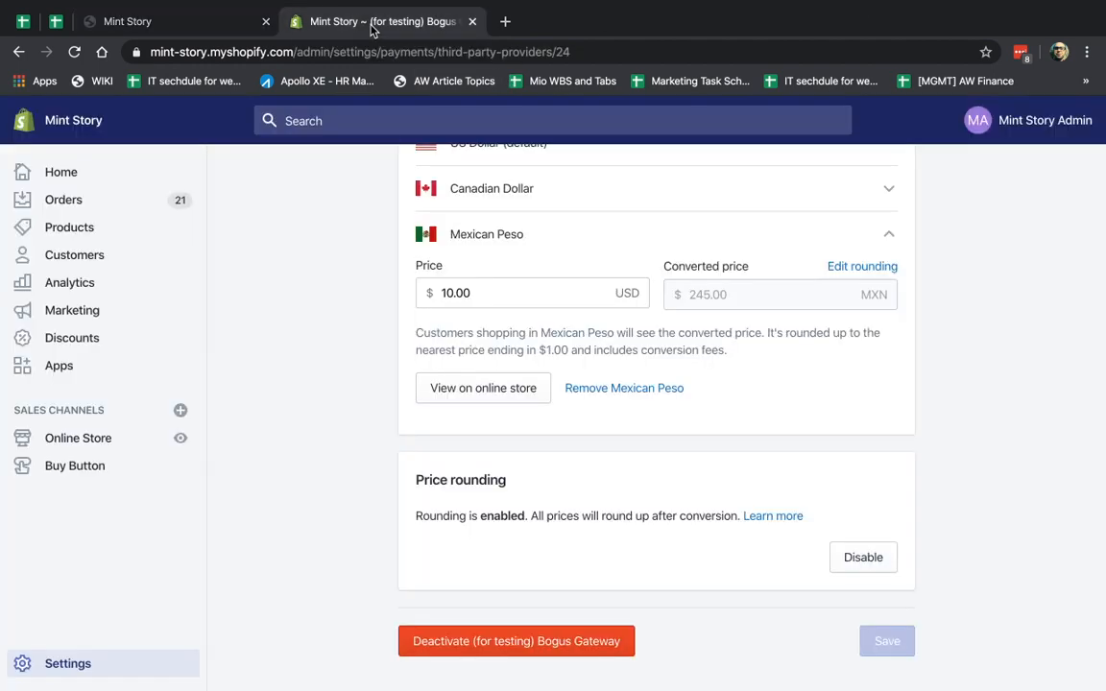
mouse_move(137, 200)
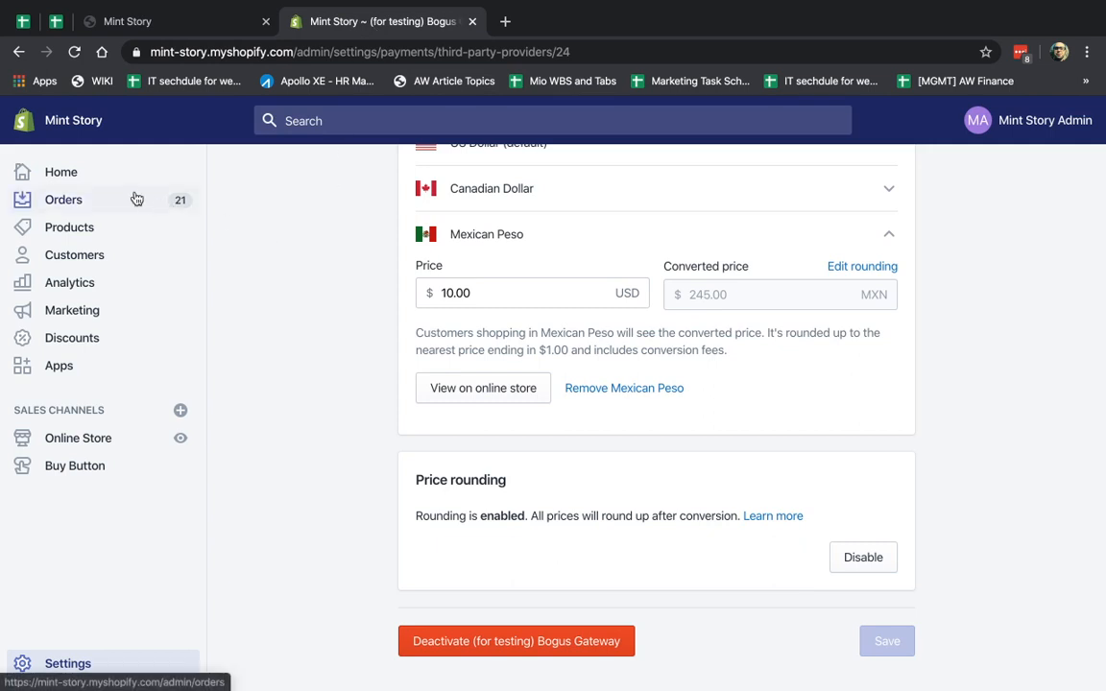
Start a new draft order from Orders > Drafts and browse products for the $2.99 Adidas Sticker
click(63, 199)
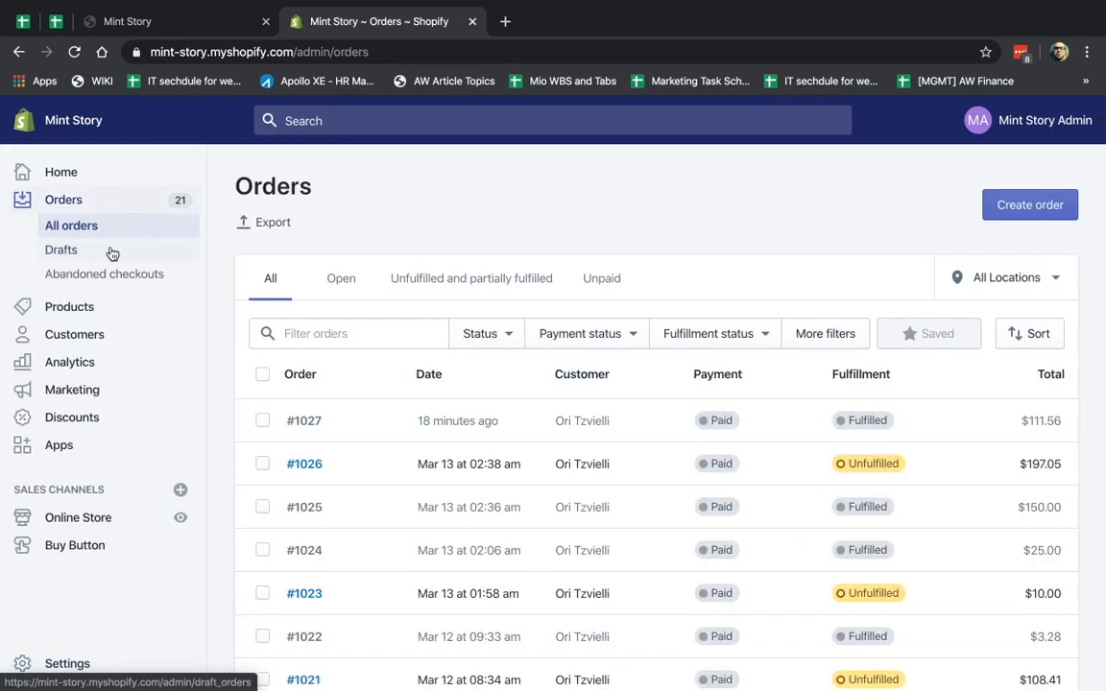
click(62, 249)
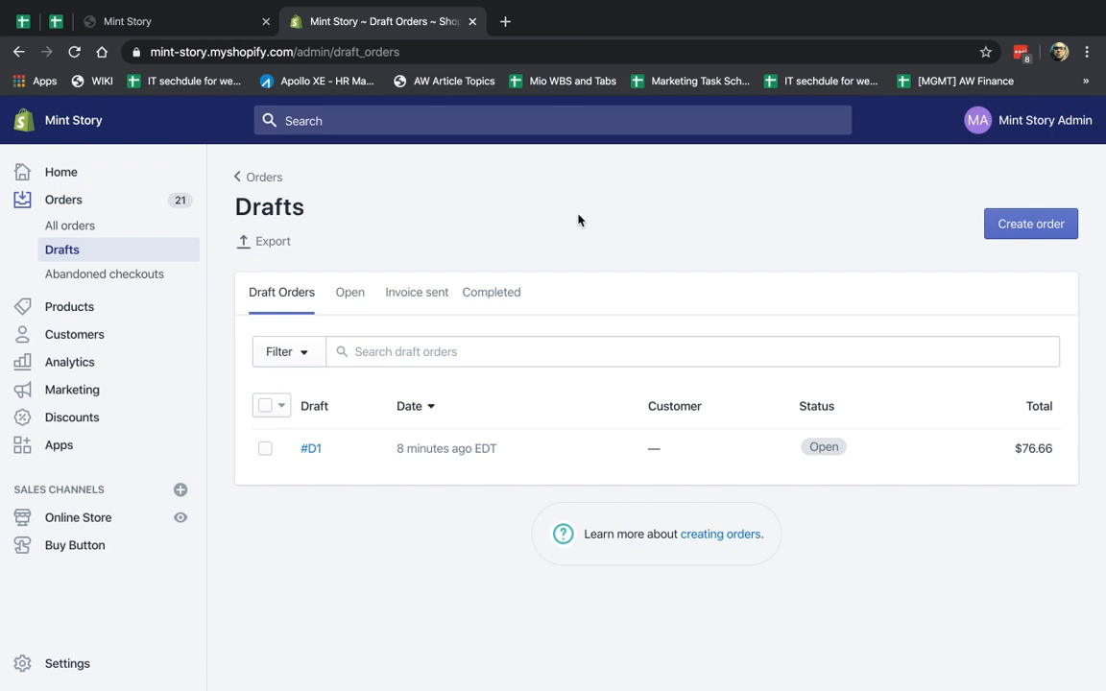
mouse_move(969, 234)
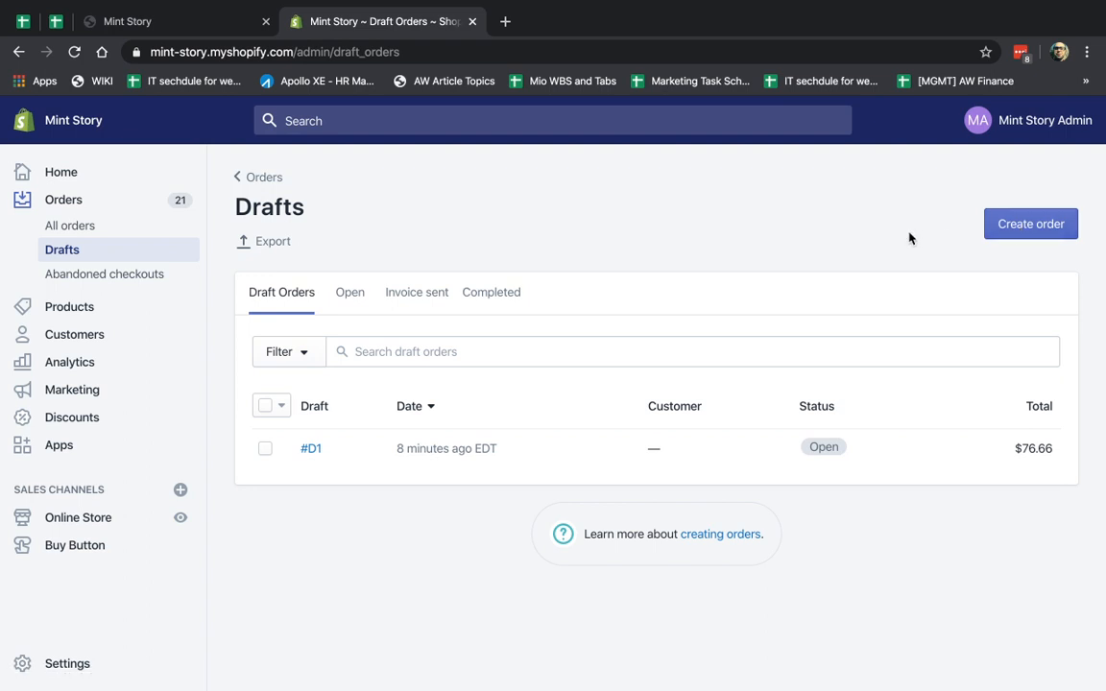
click(1030, 223)
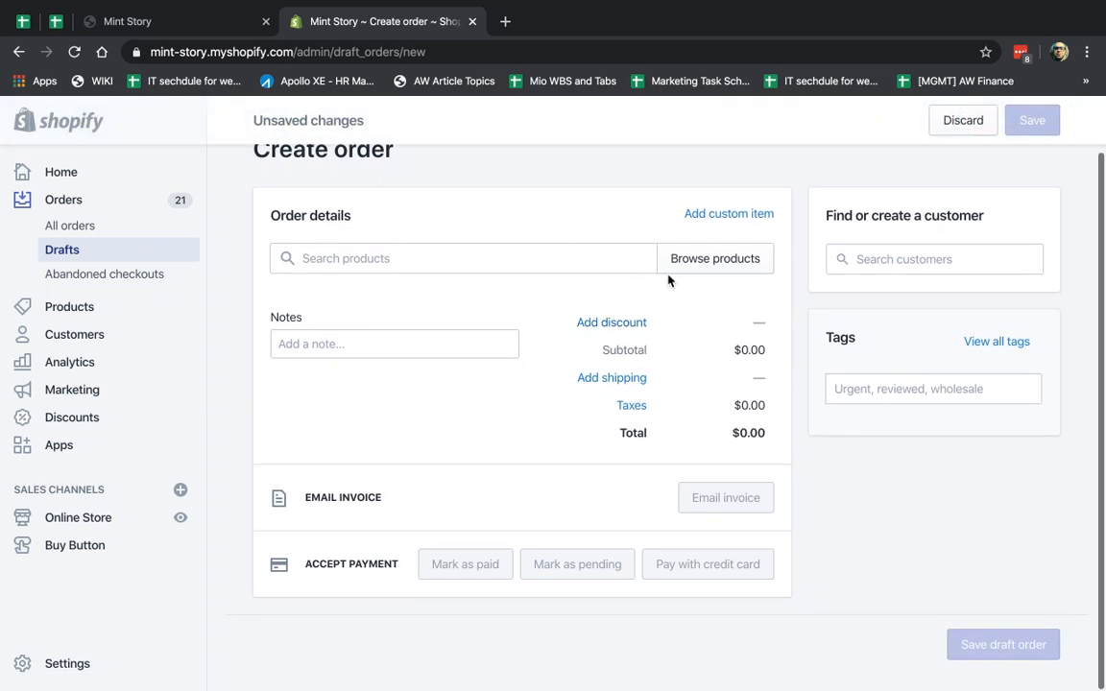
click(715, 259)
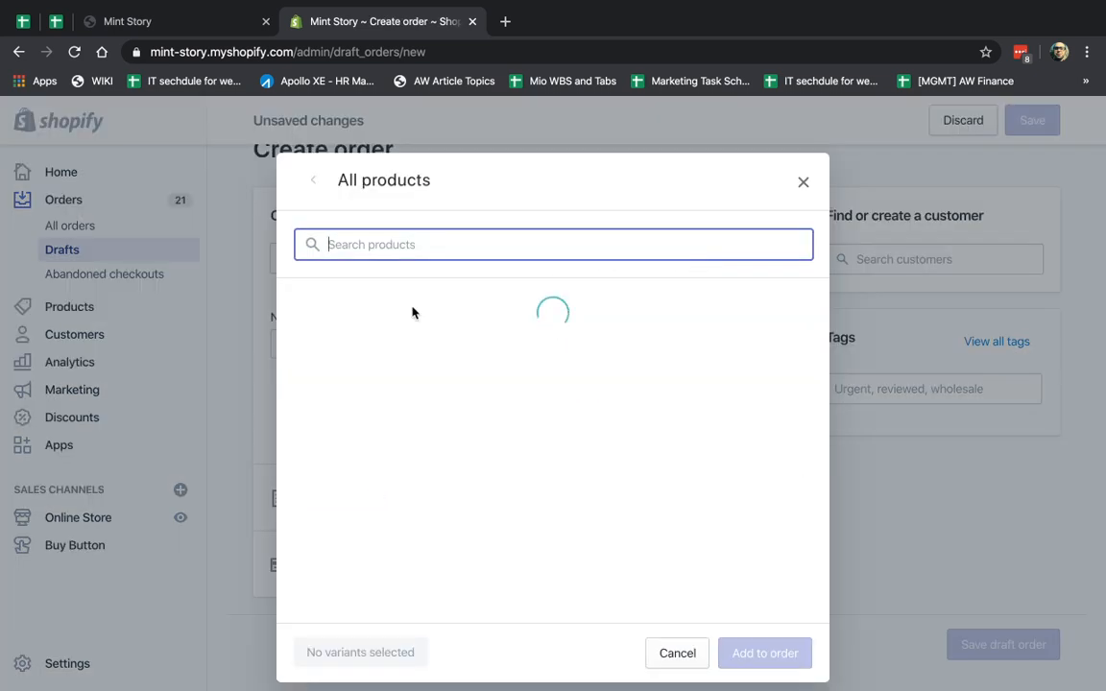
click(307, 299)
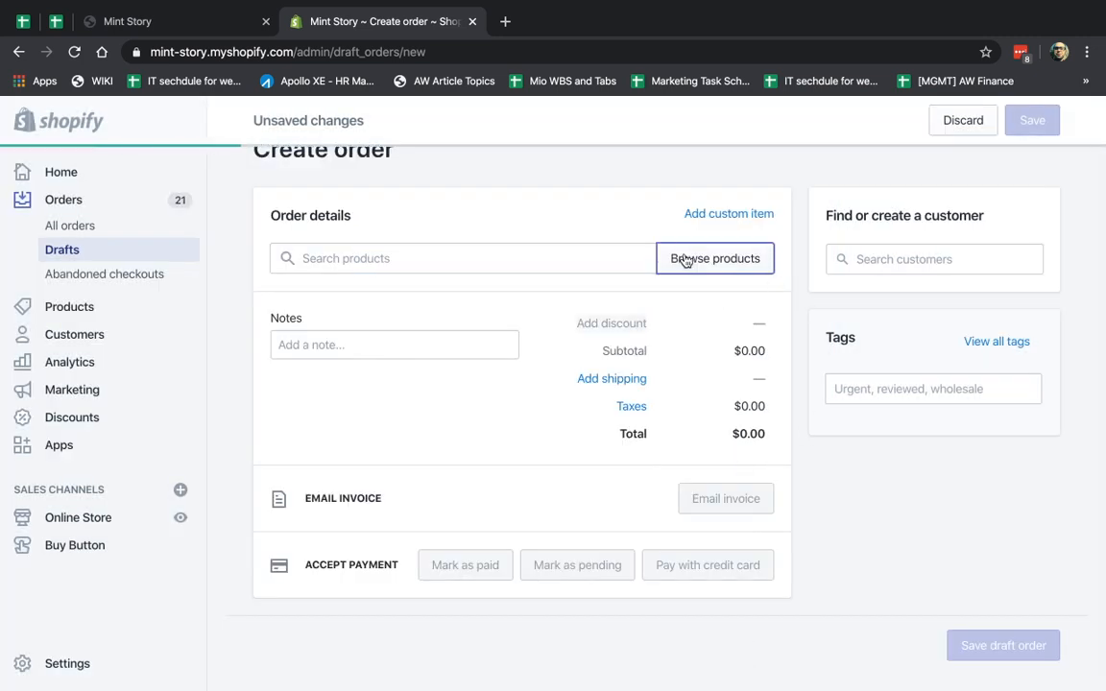
click(715, 258)
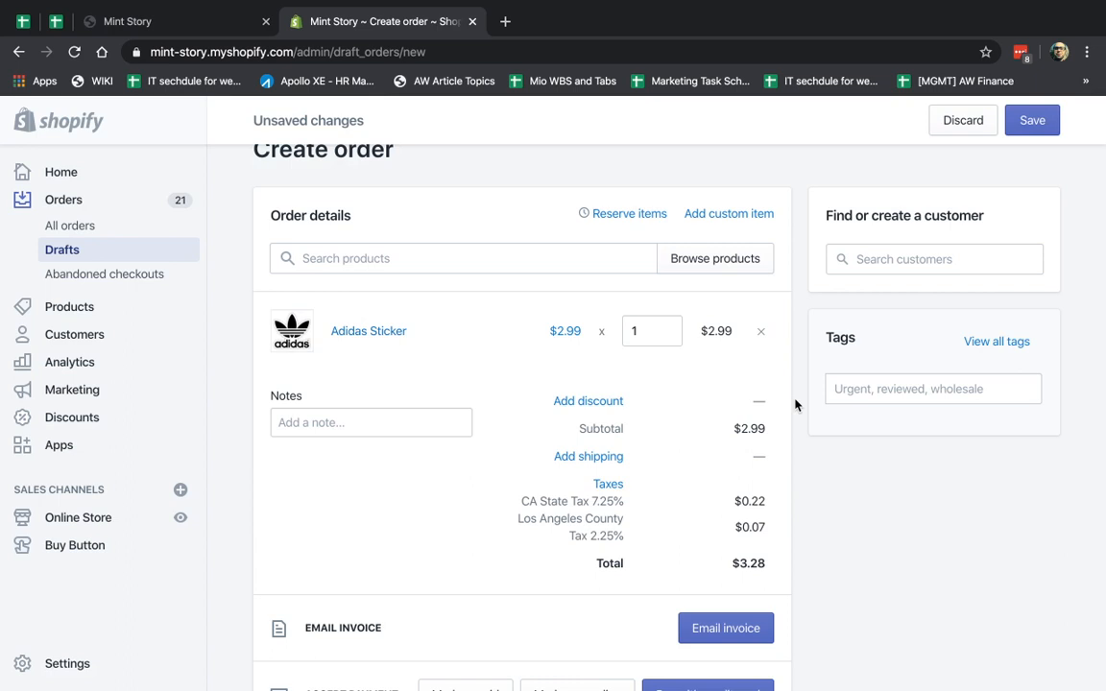
scroll(down, 3)
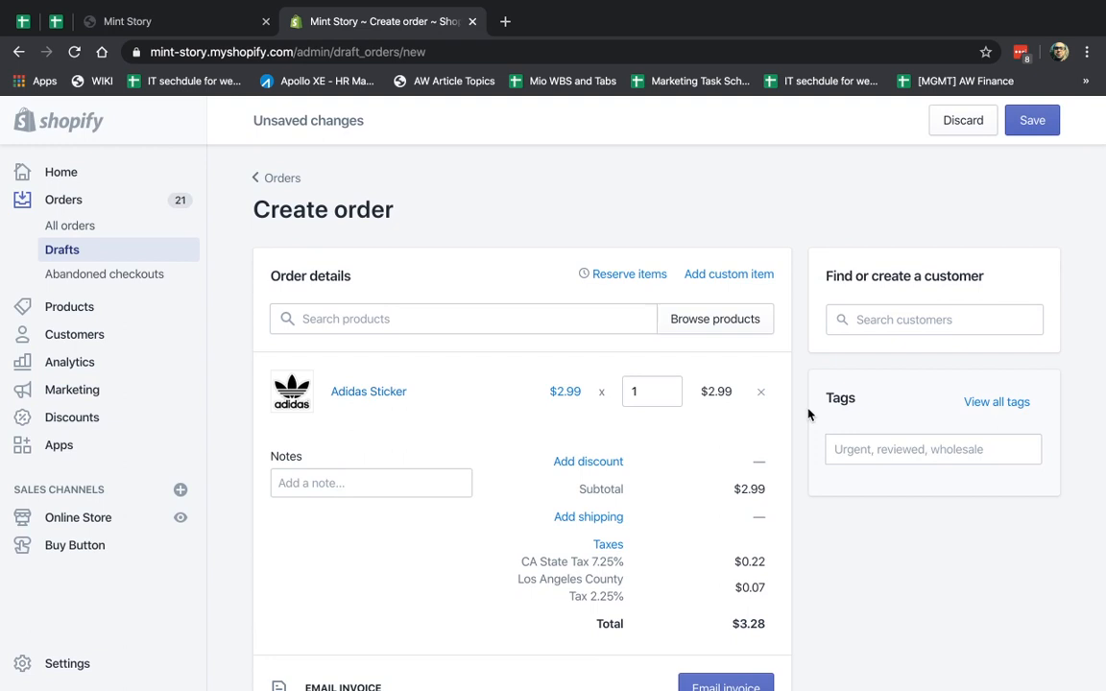
mouse_move(720, 257)
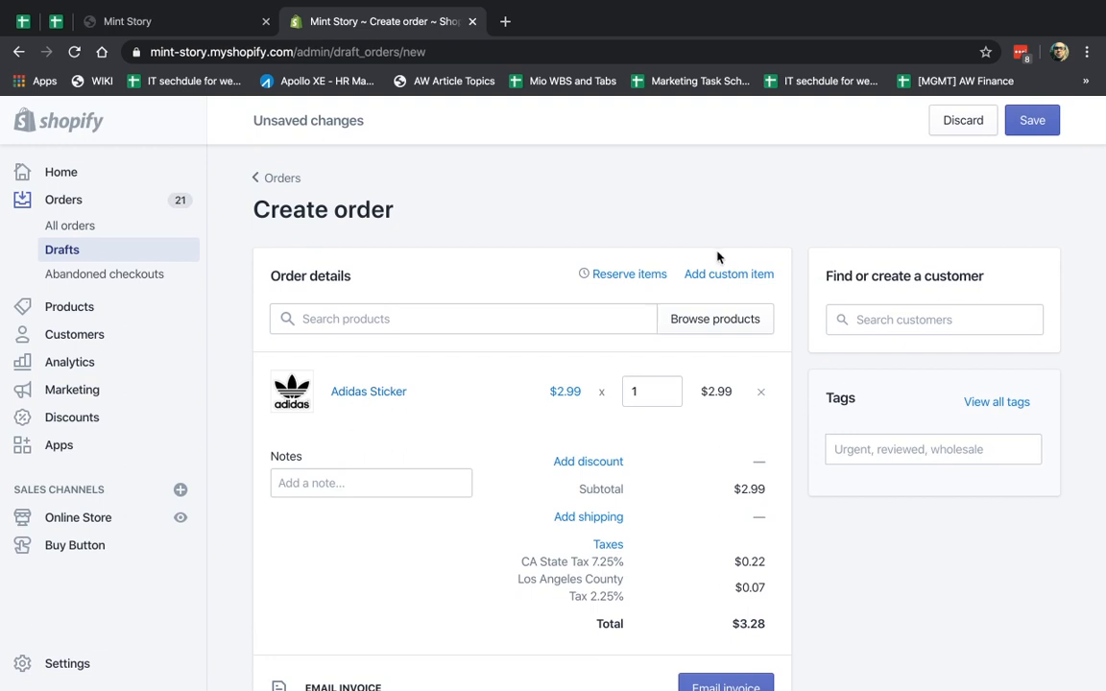